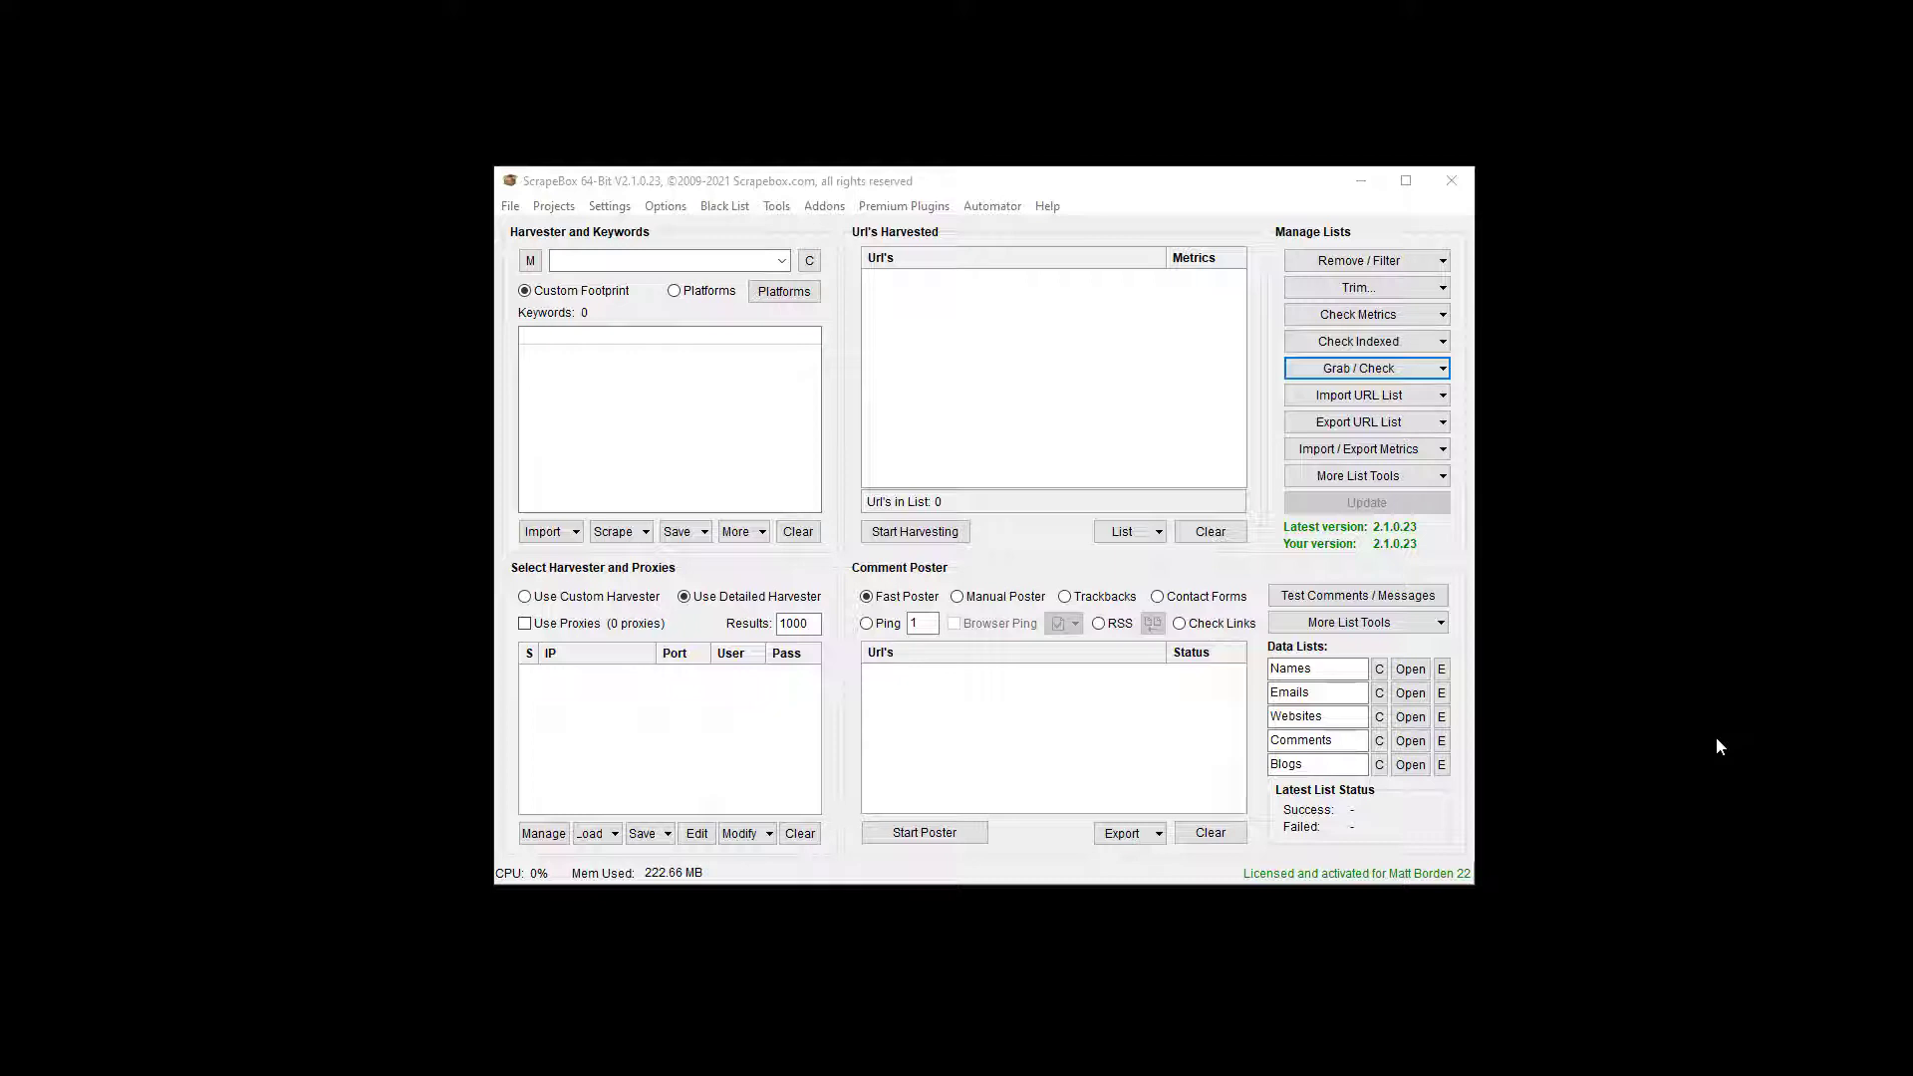
mouse_move(846, 714)
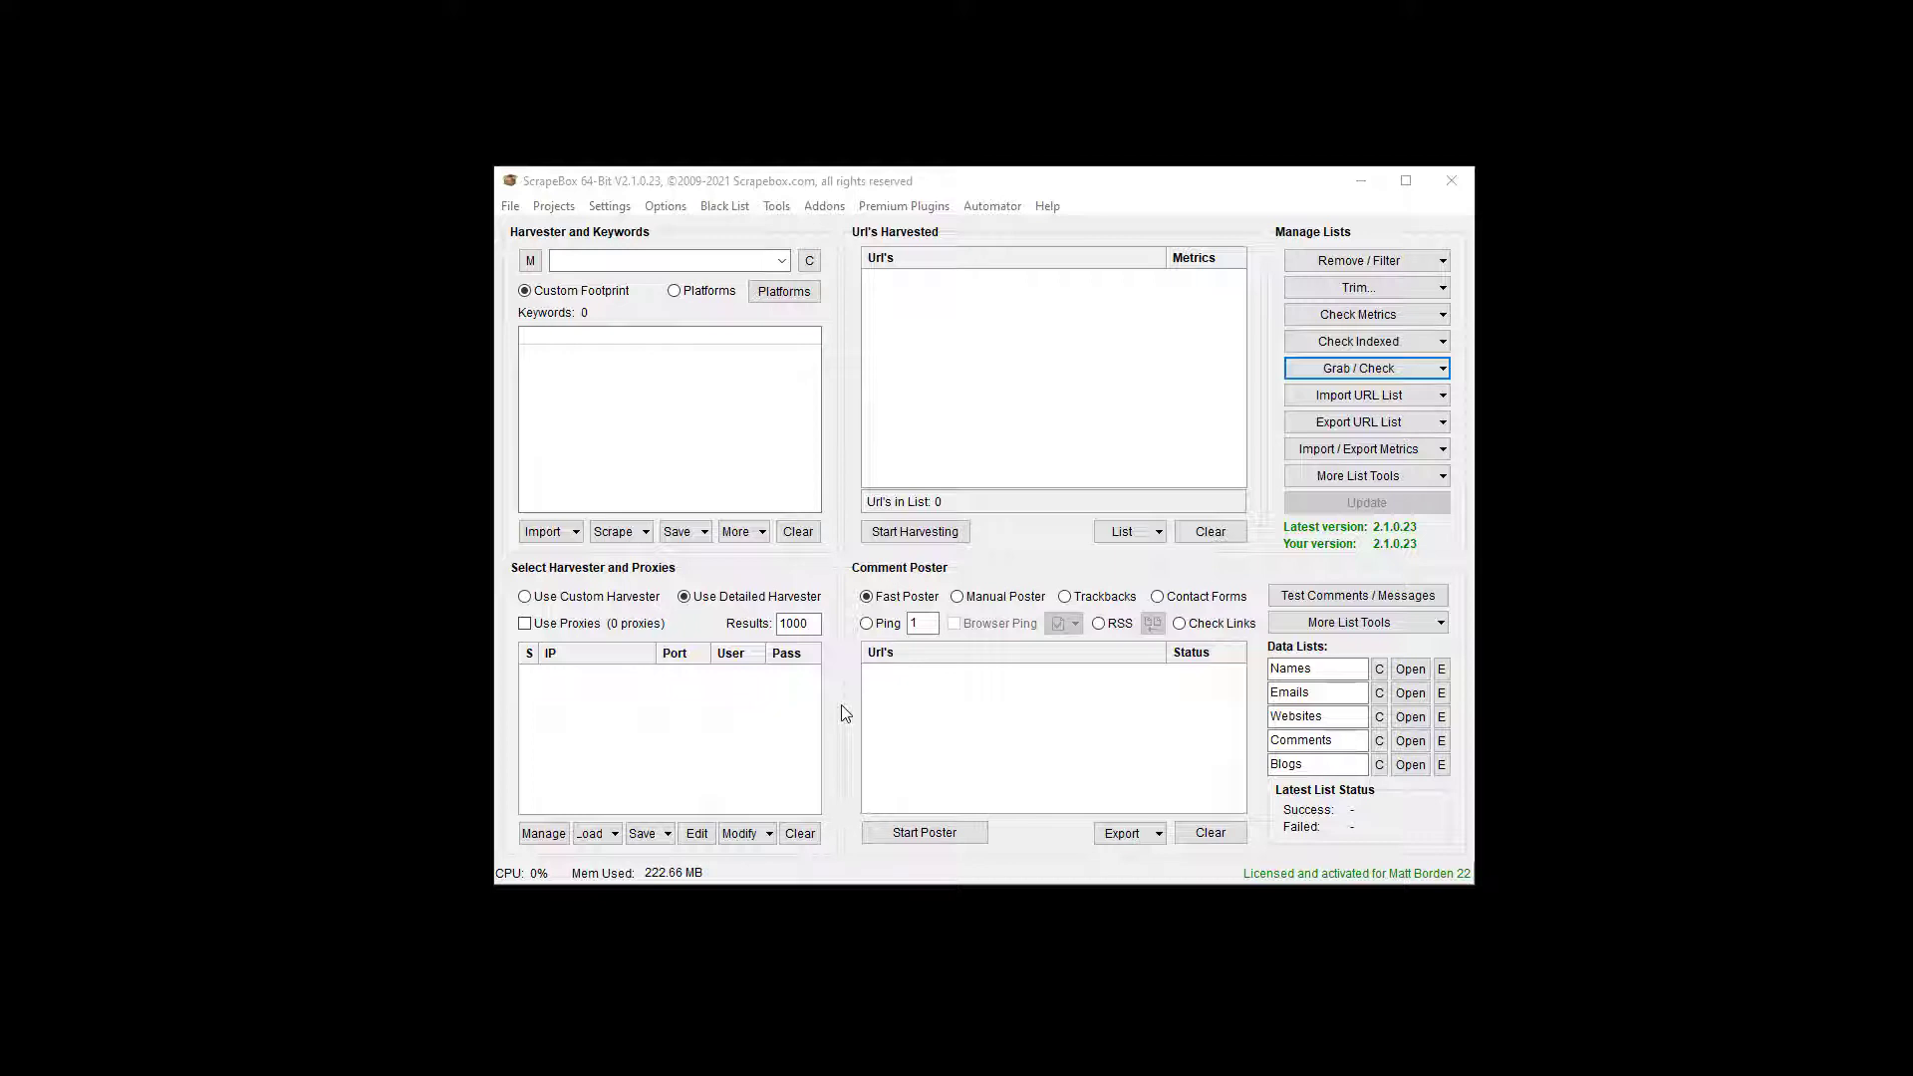
mouse_move(483, 675)
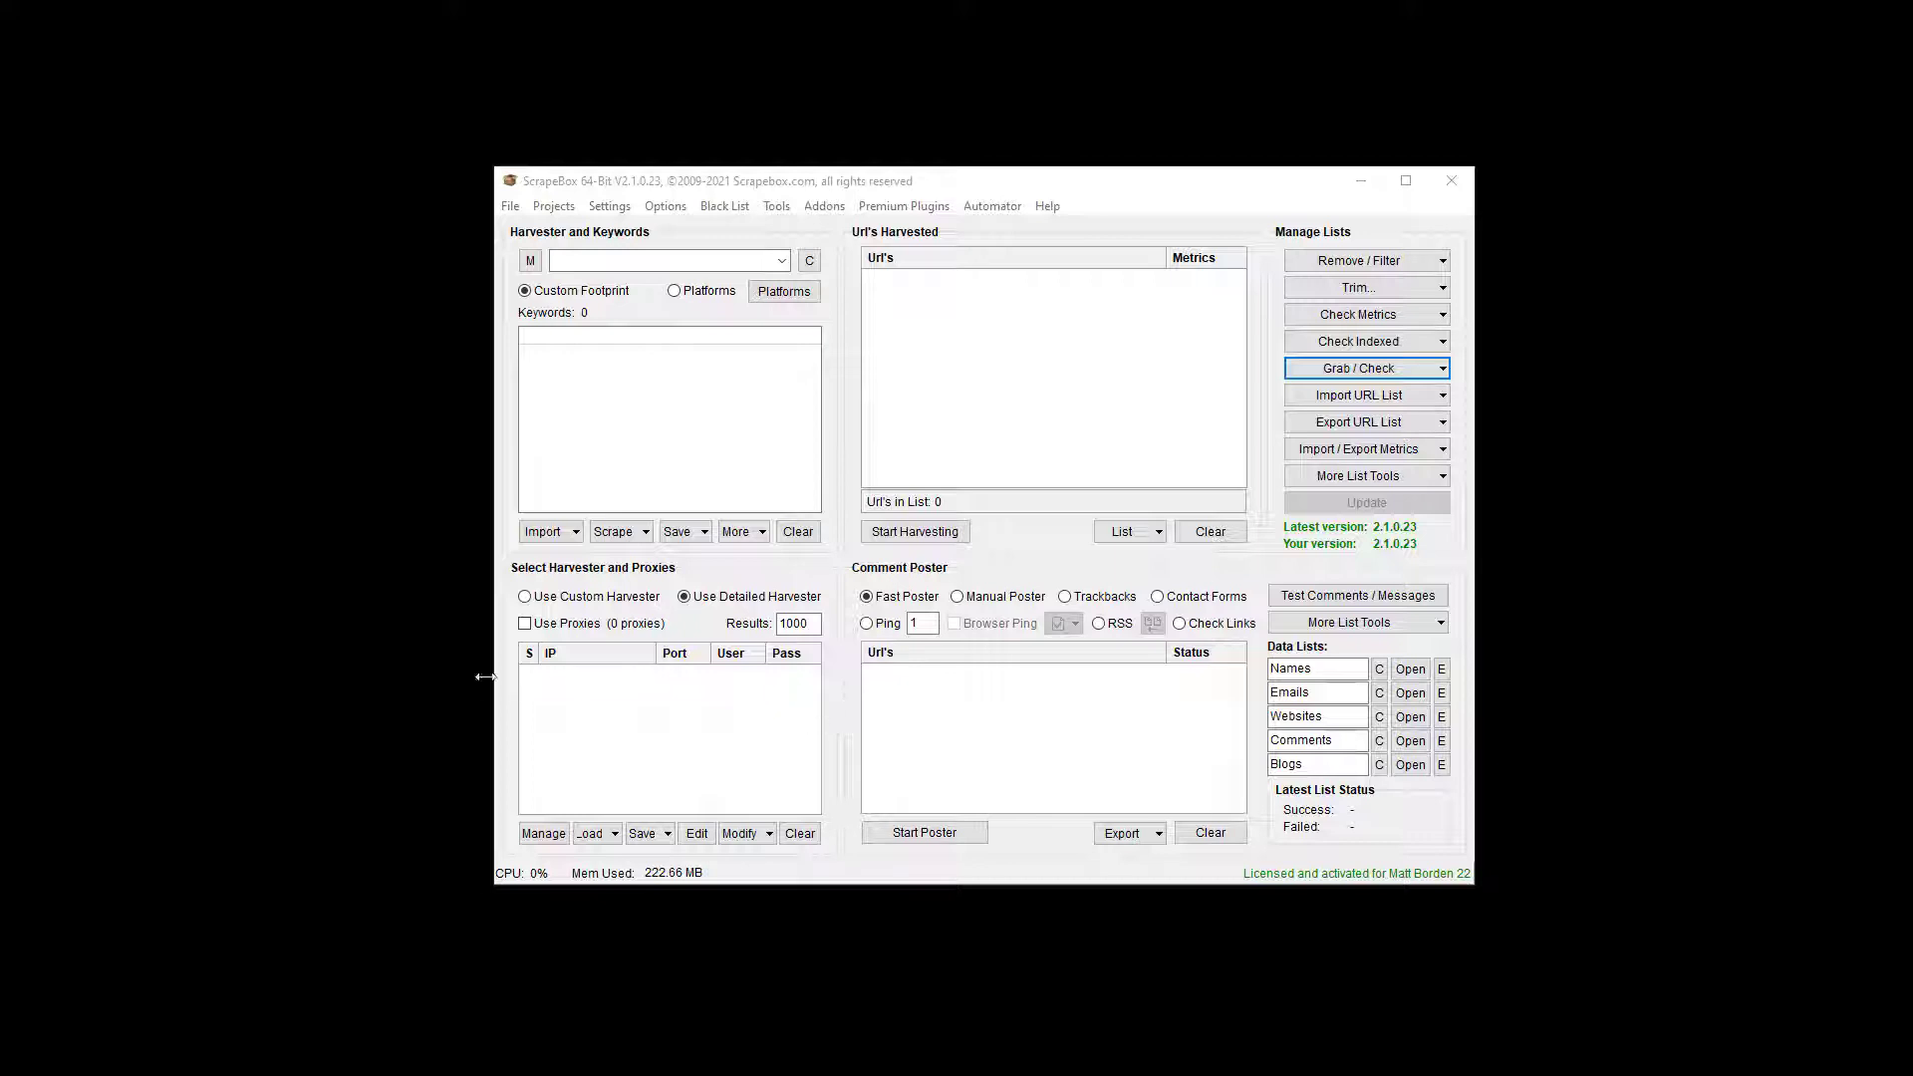
mouse_move(482, 690)
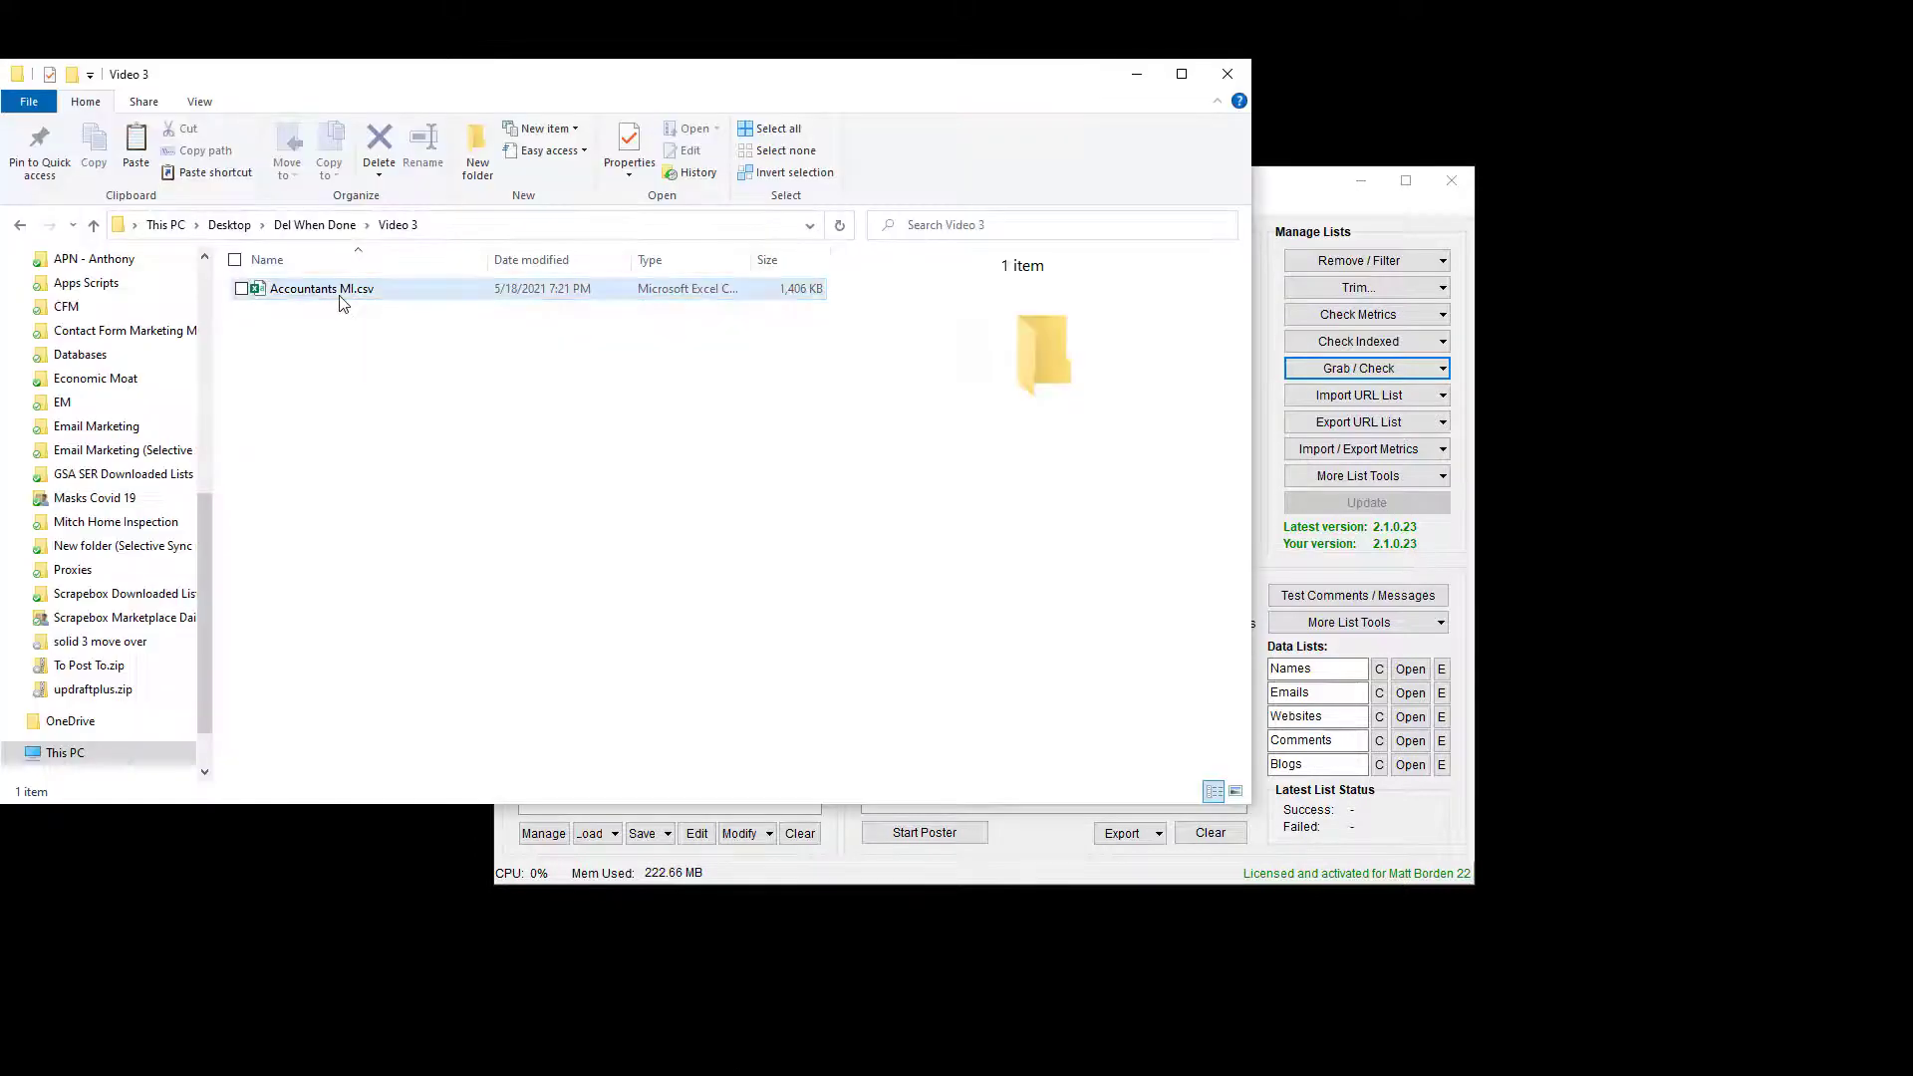
Step: Open Accountants MI.csv in Excel, widen the first columns, and select email cell D2
double_click(321, 288)
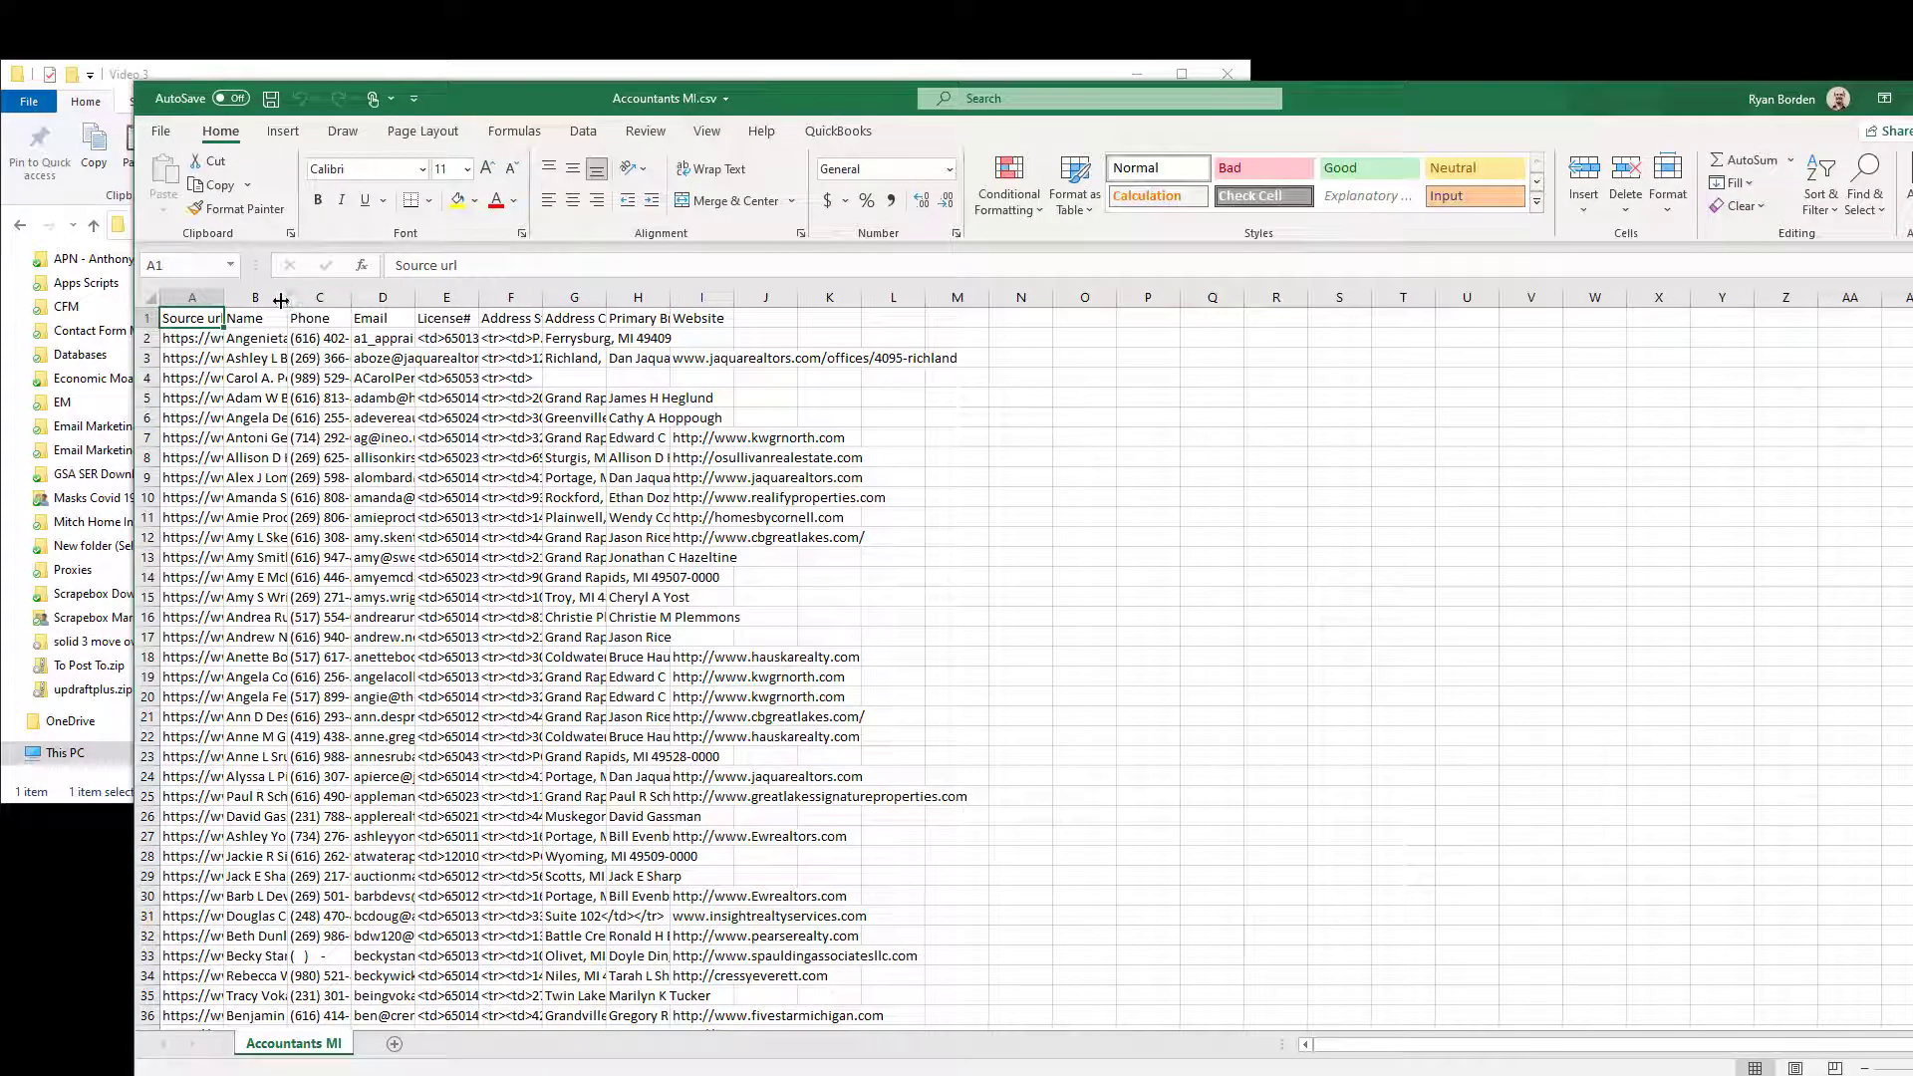
drag(283, 297, 250, 297)
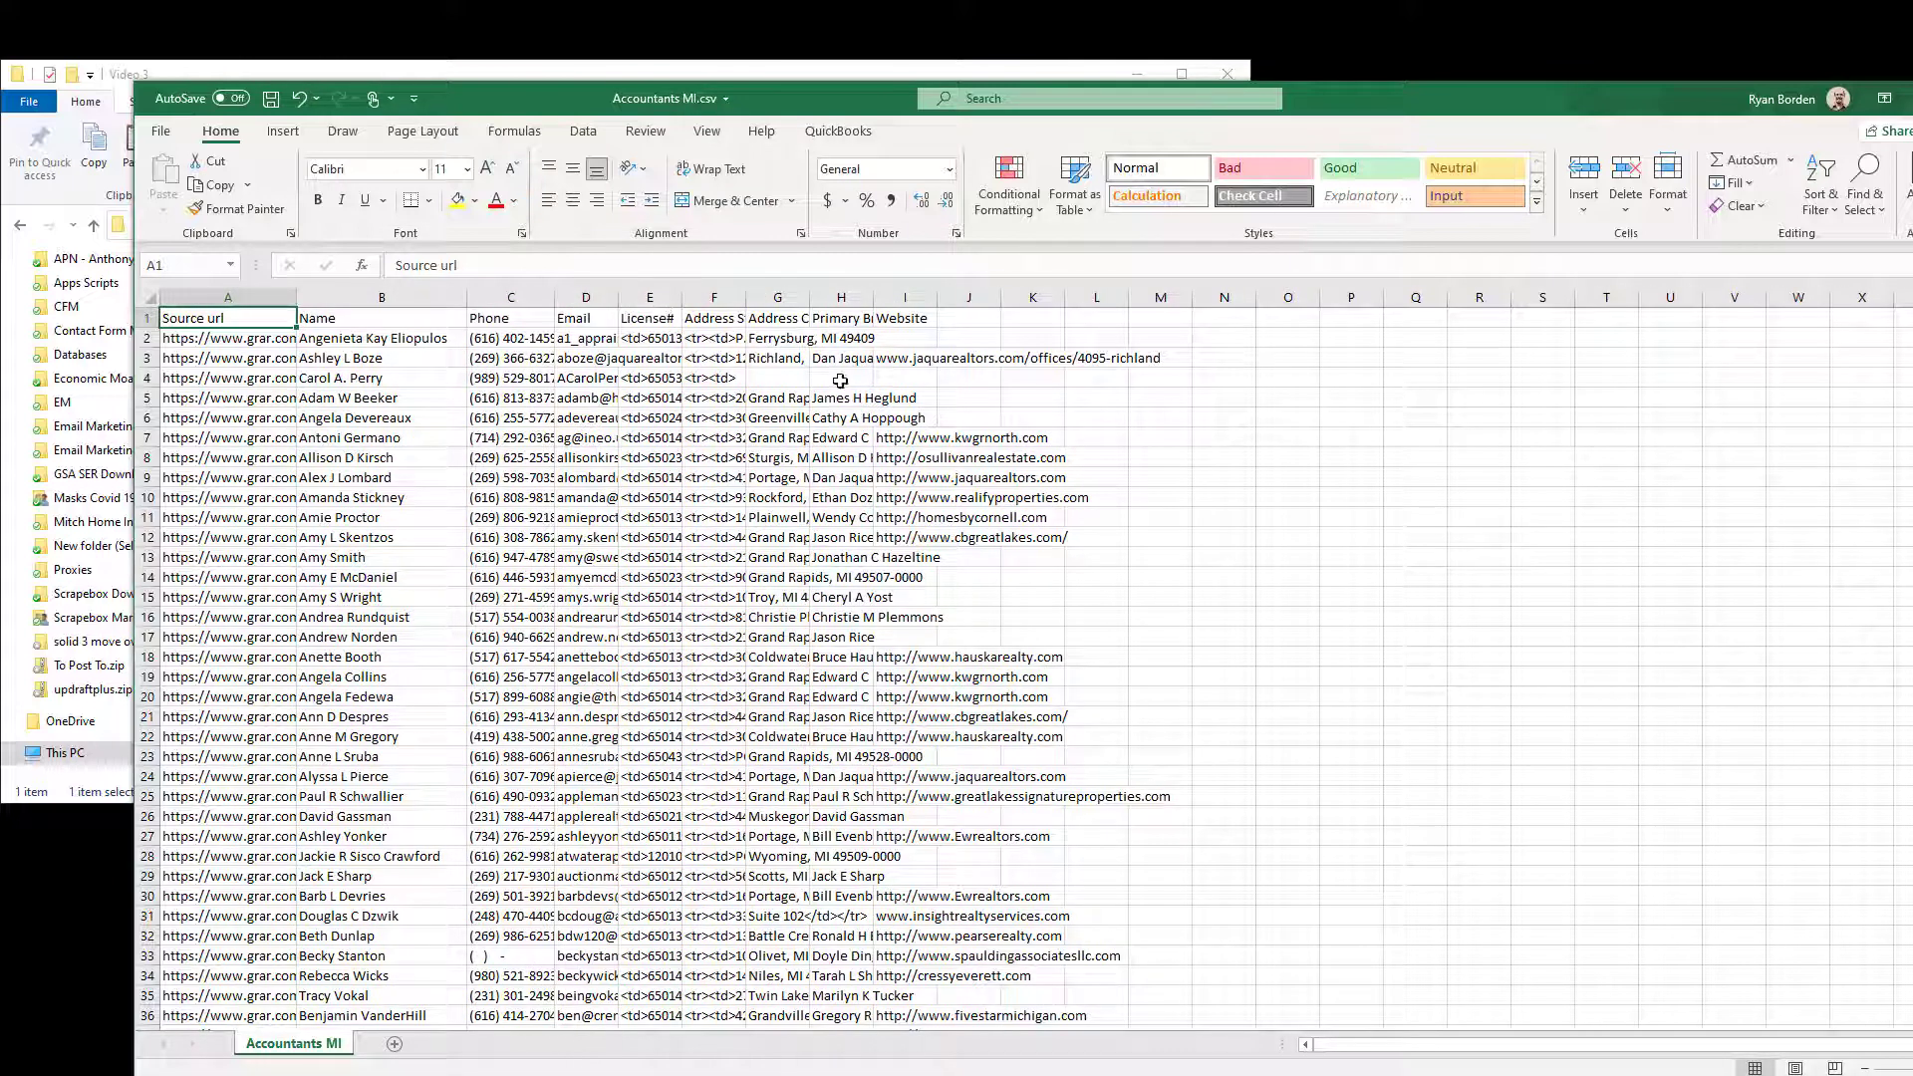
mouse_move(888, 338)
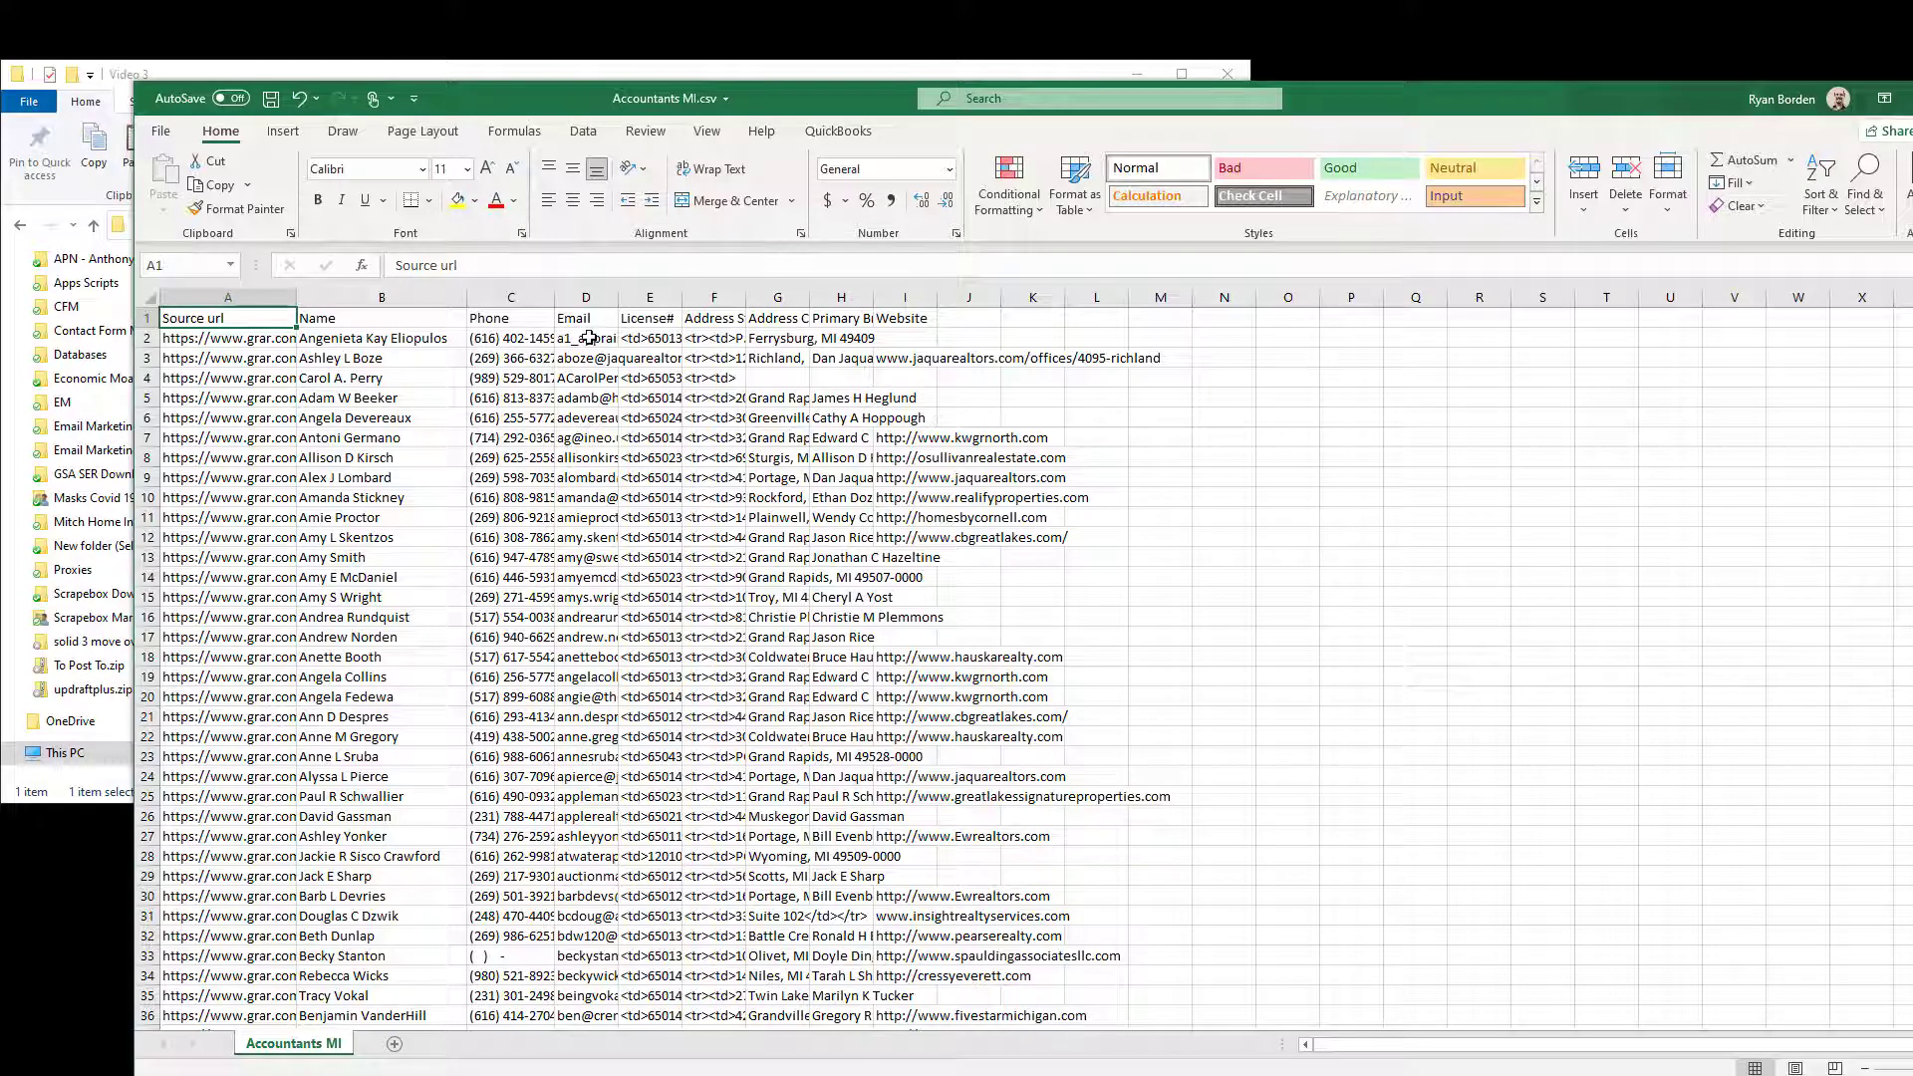
click(586, 338)
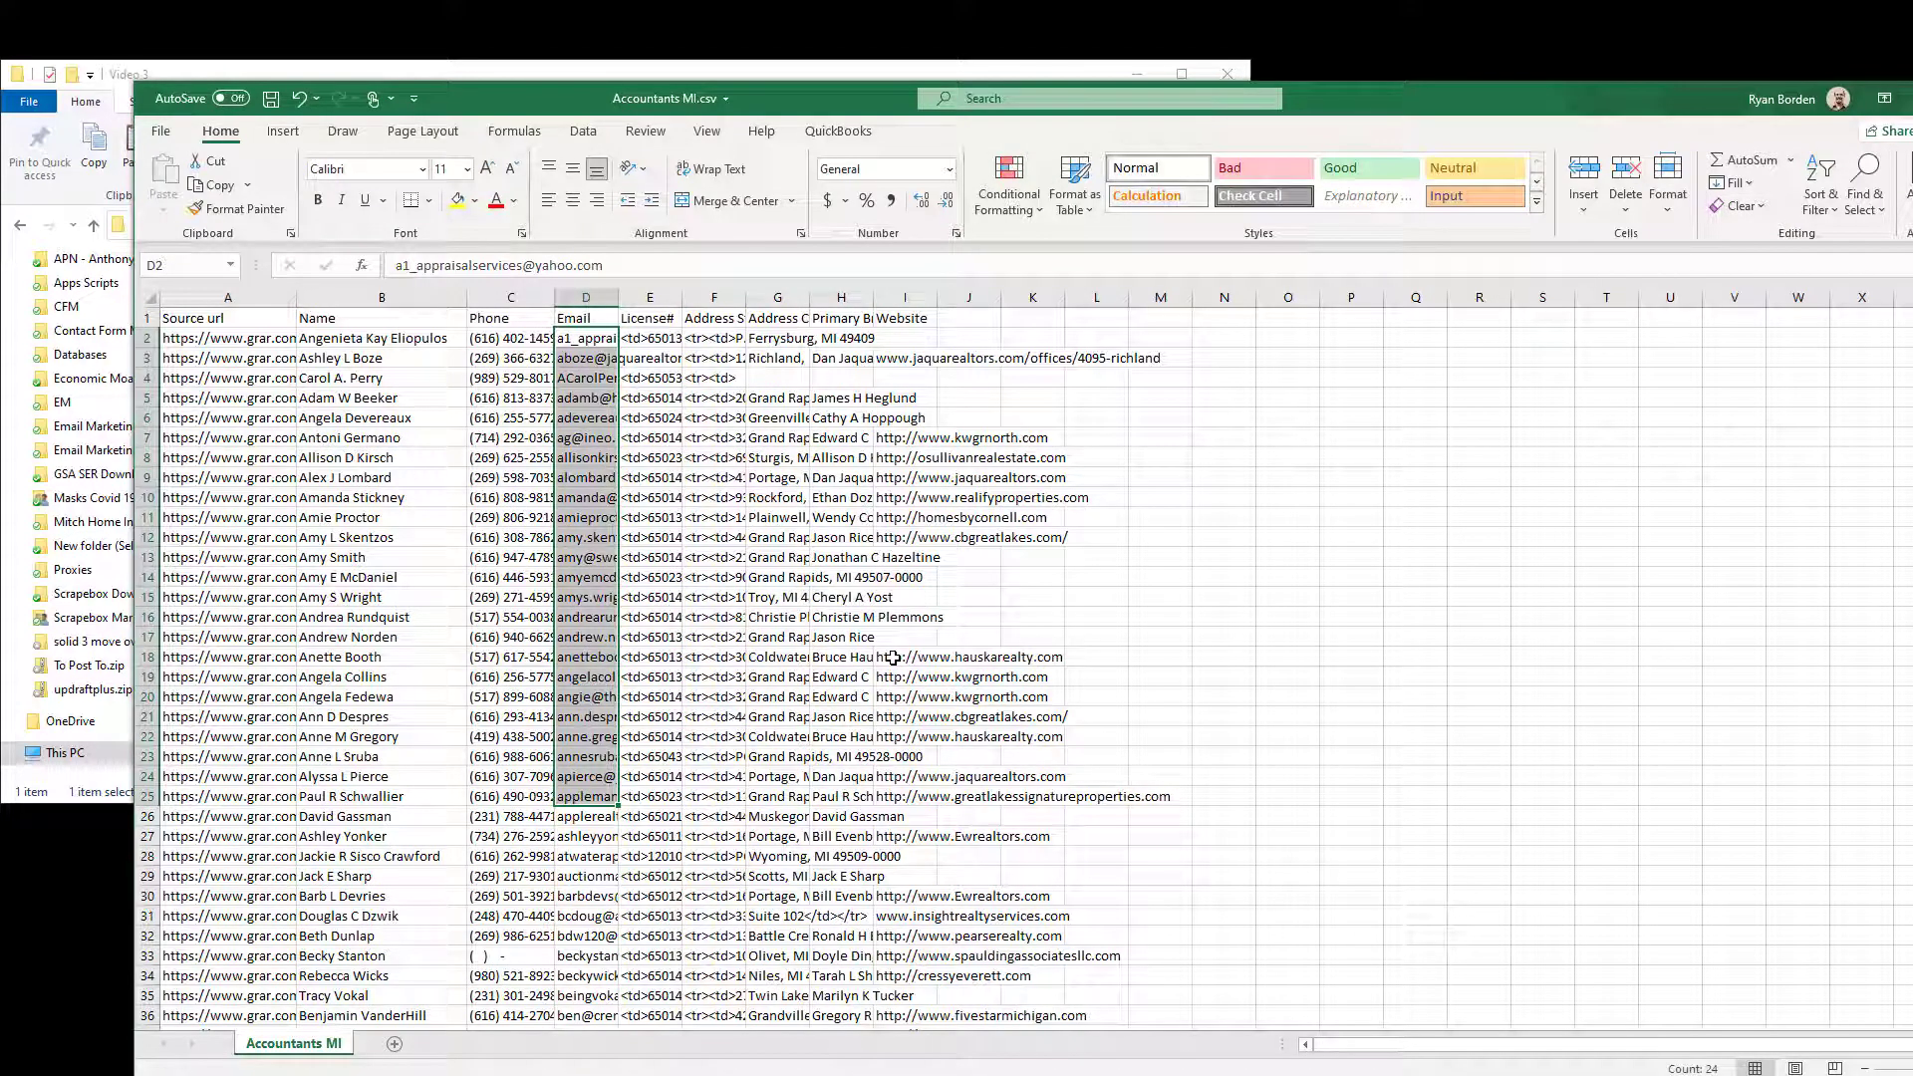
mouse_move(937, 615)
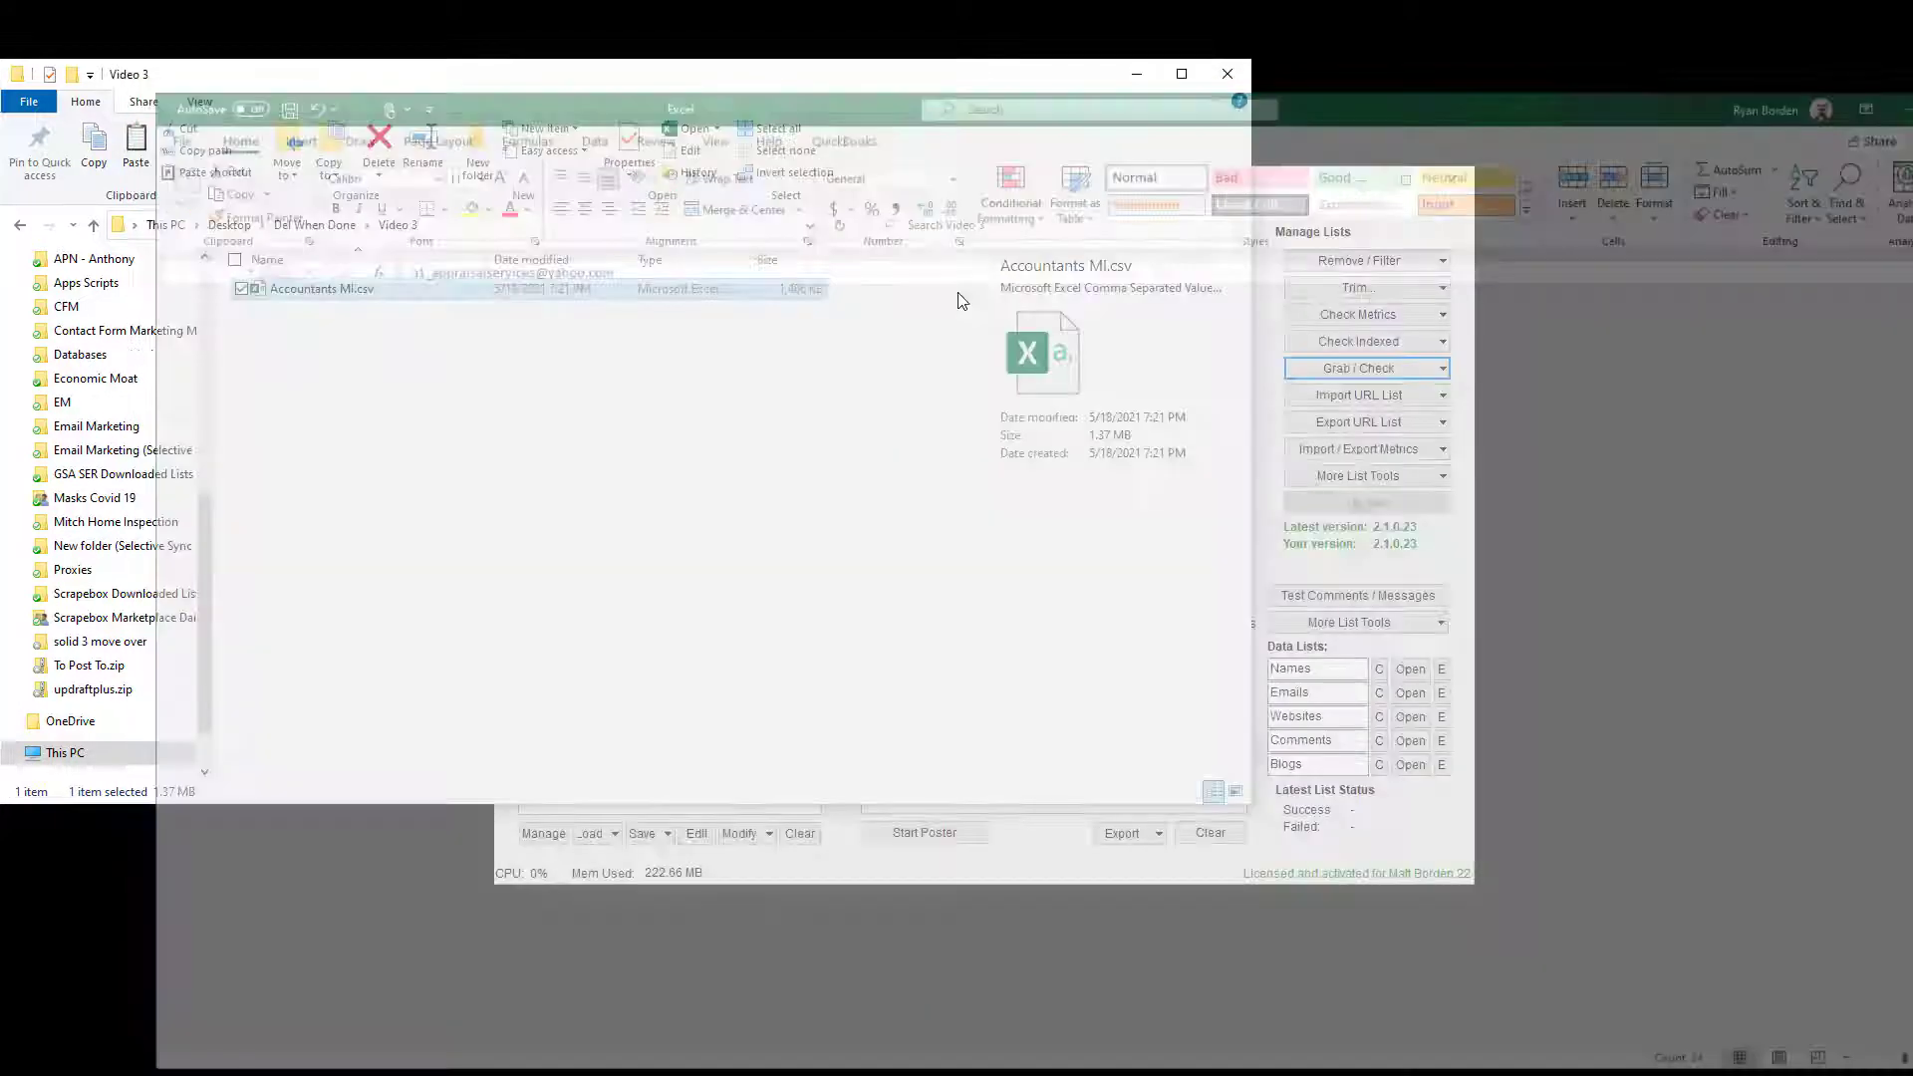
Step: Load Accountants MI.csv into Grab Emails from Local Files and leave the email filter empty
click(1357, 367)
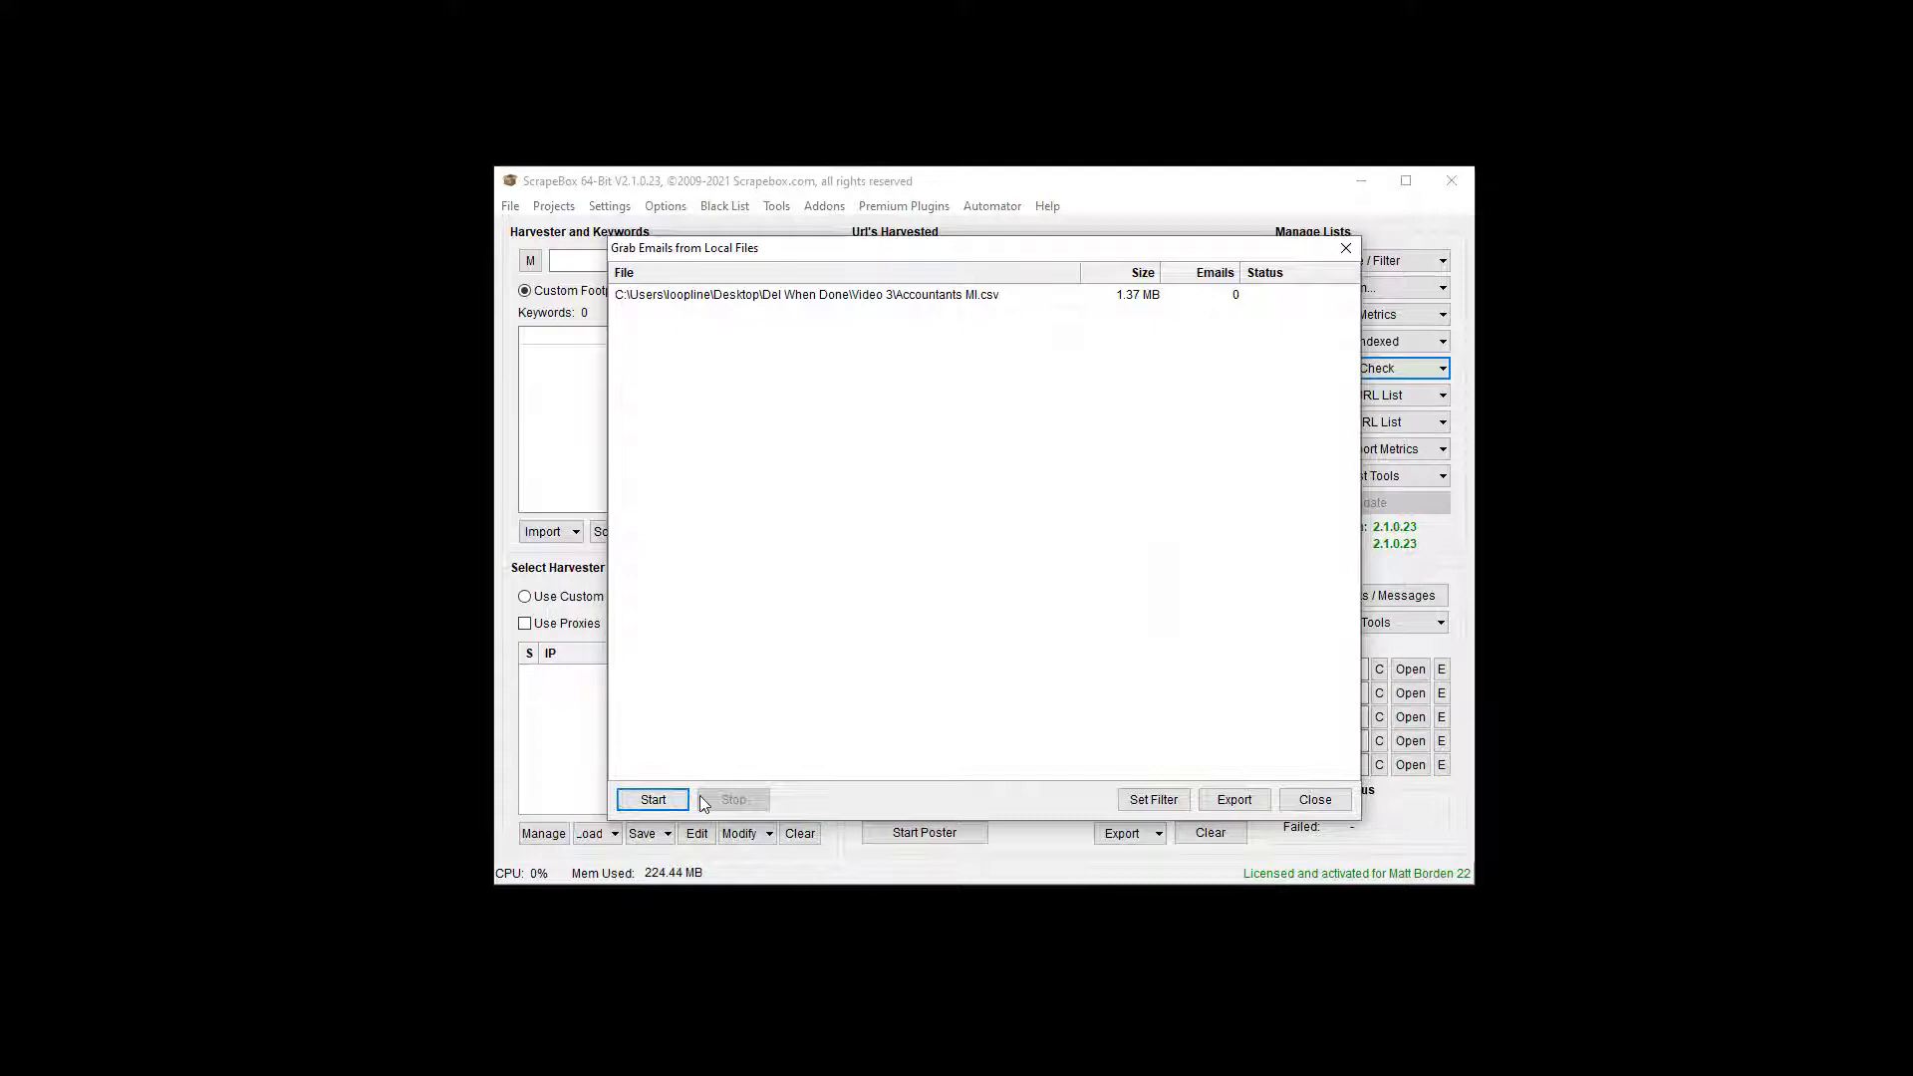
click(1151, 799)
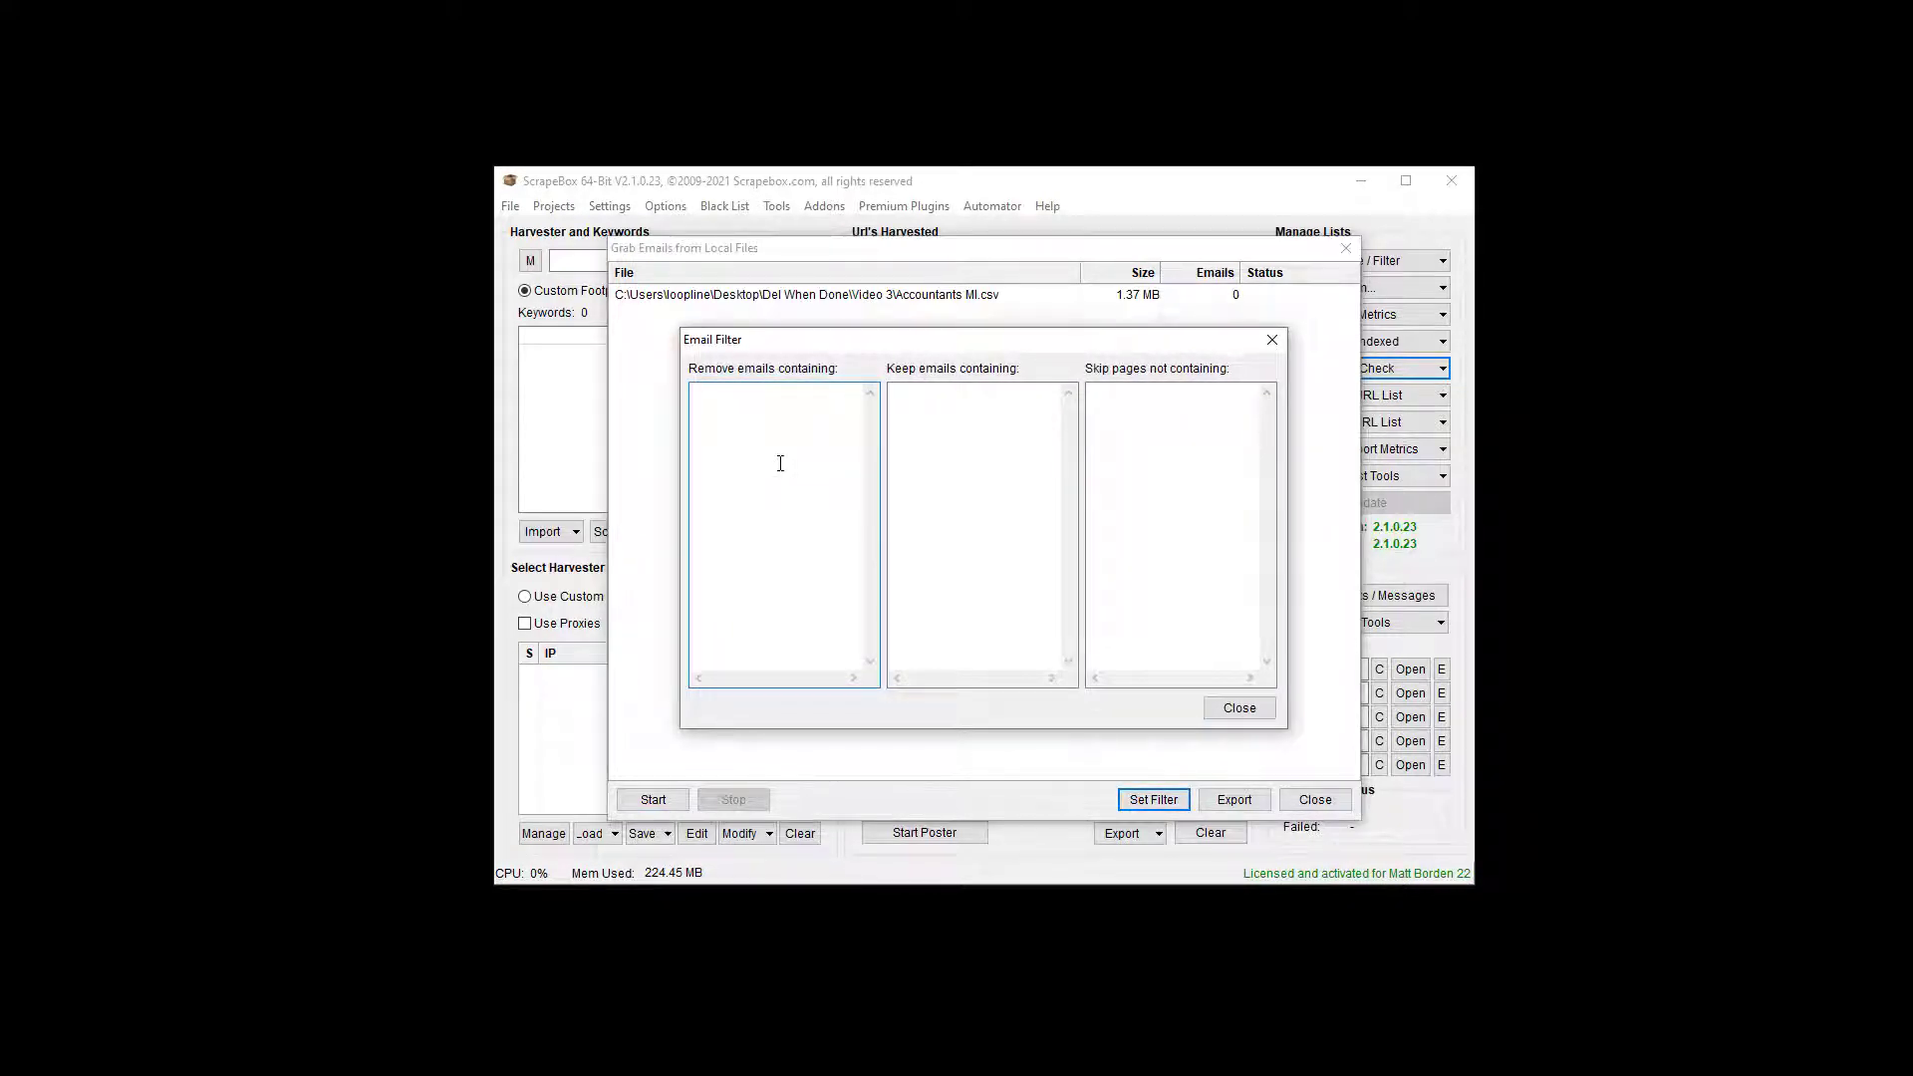
click(979, 533)
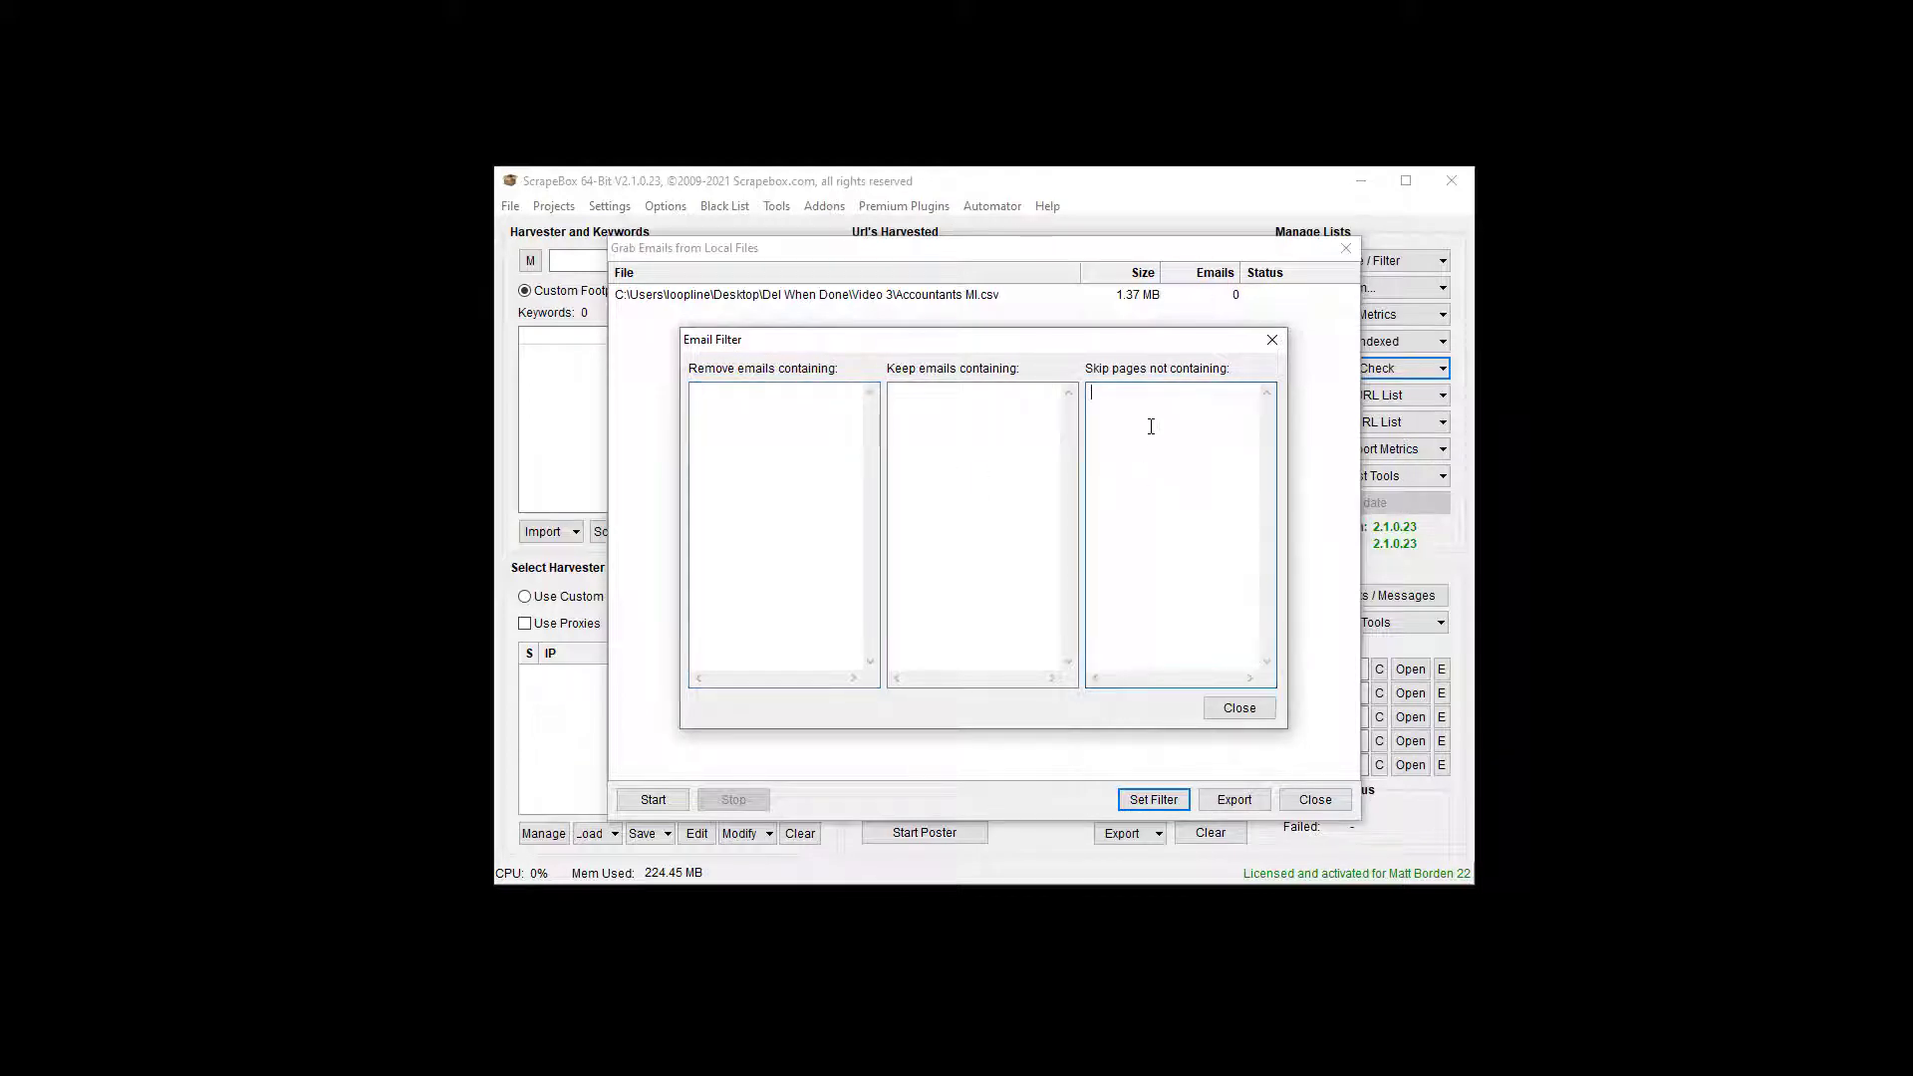
click(1239, 707)
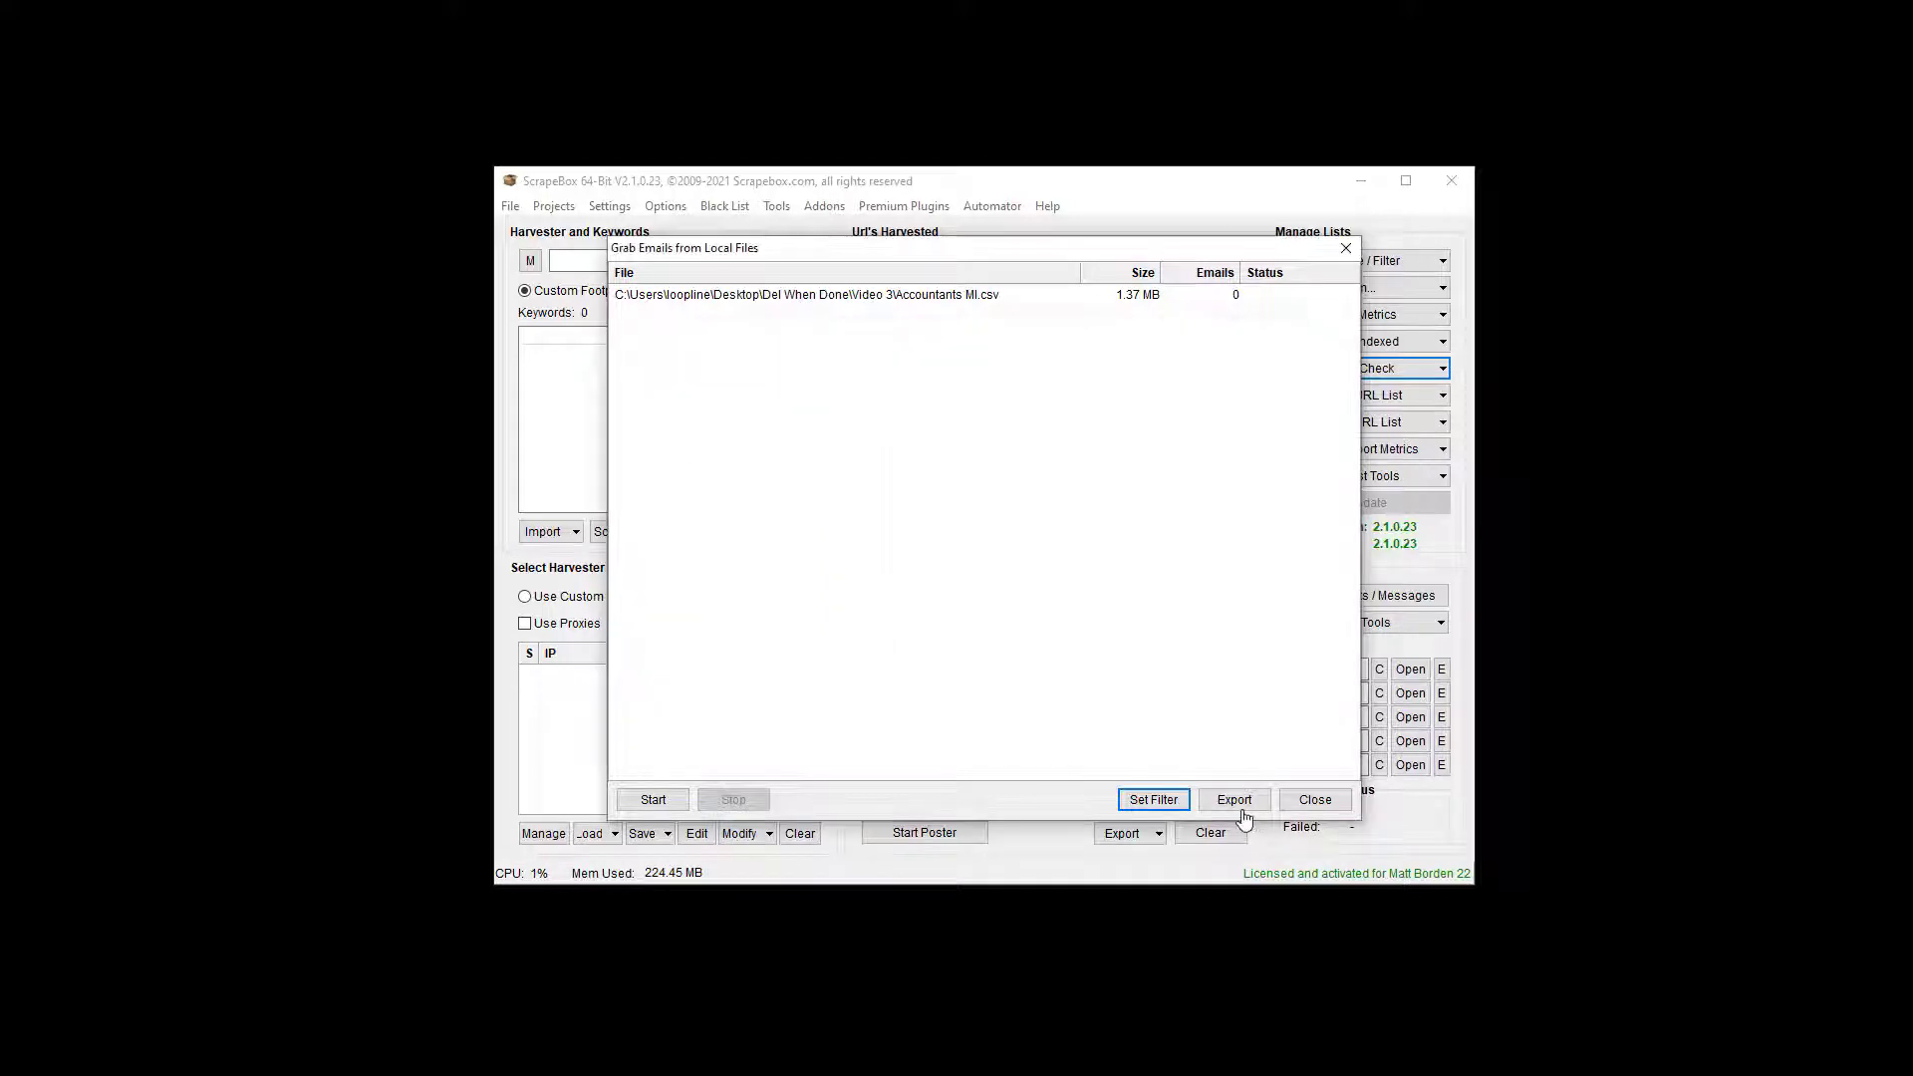
Step: Grab the 6563 emails from Accountants MI.csv and export them as output.txt
click(652, 799)
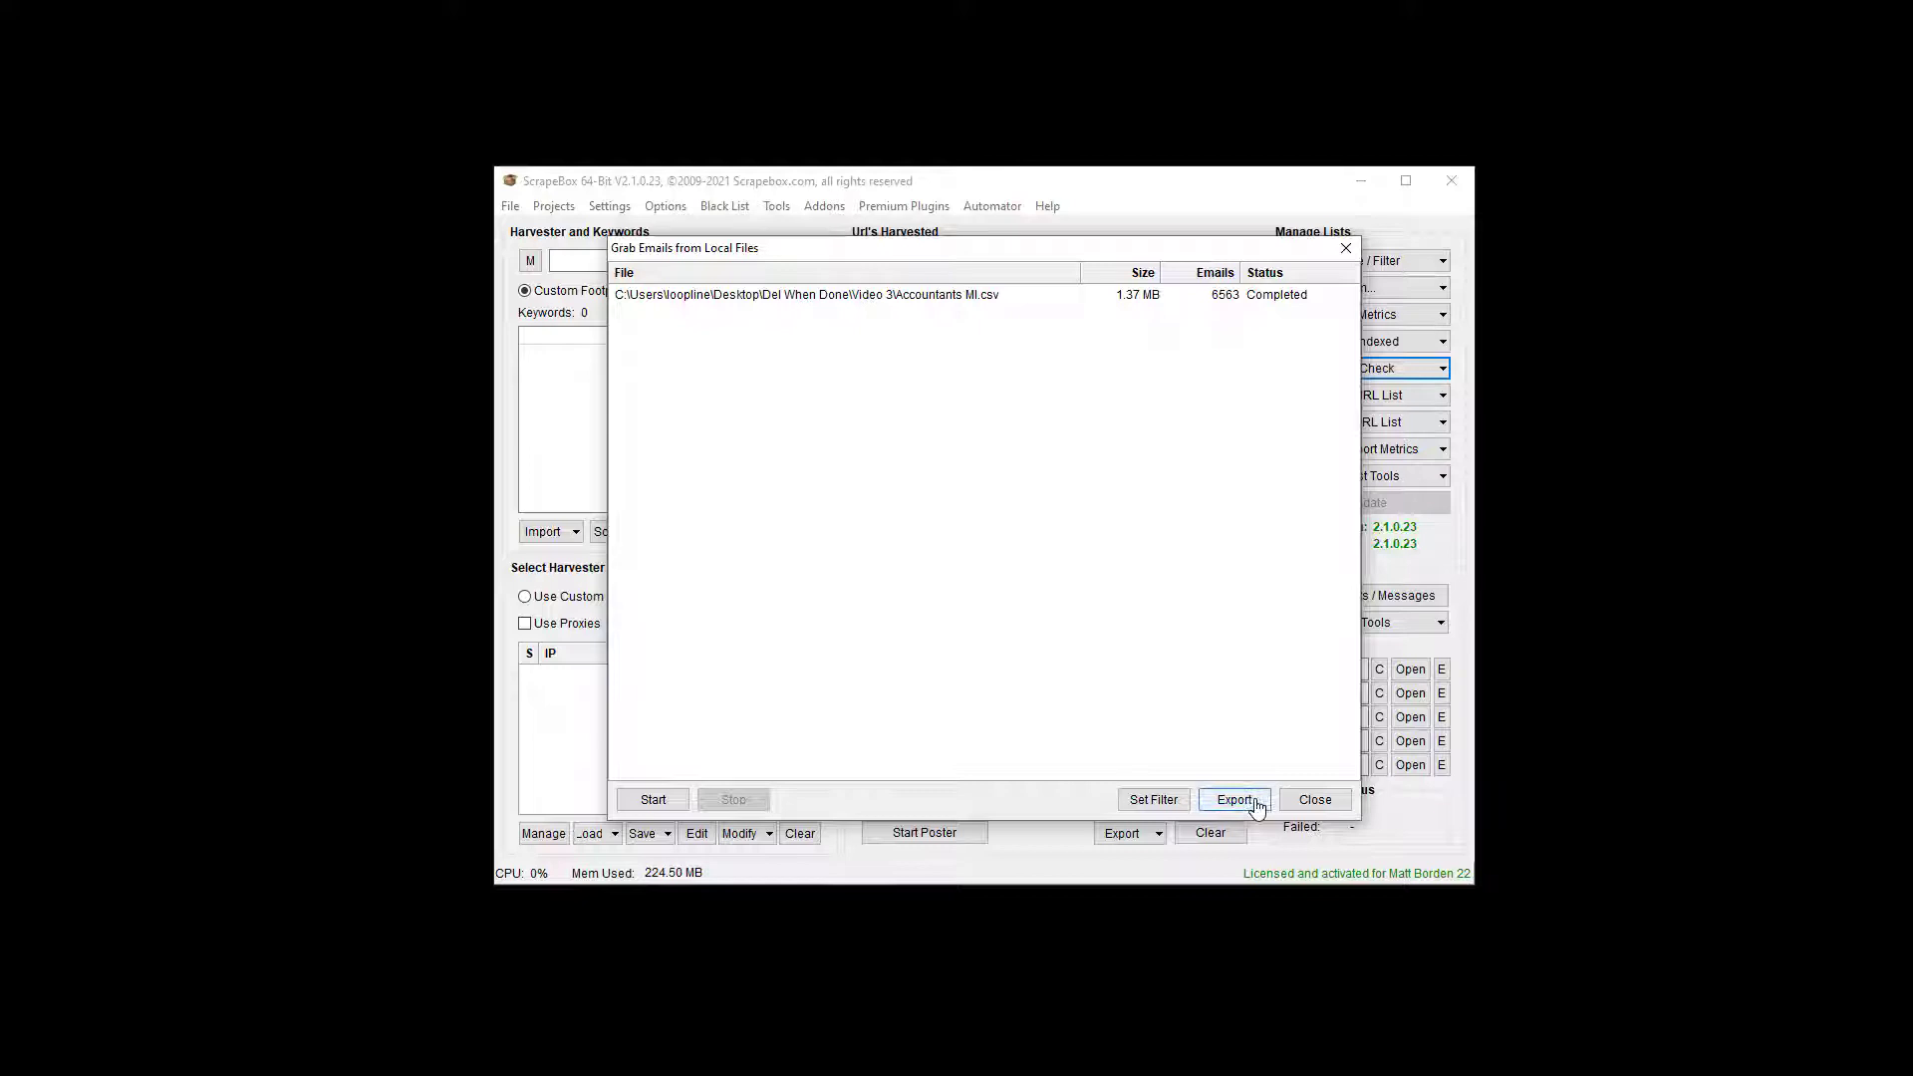
click(1234, 799)
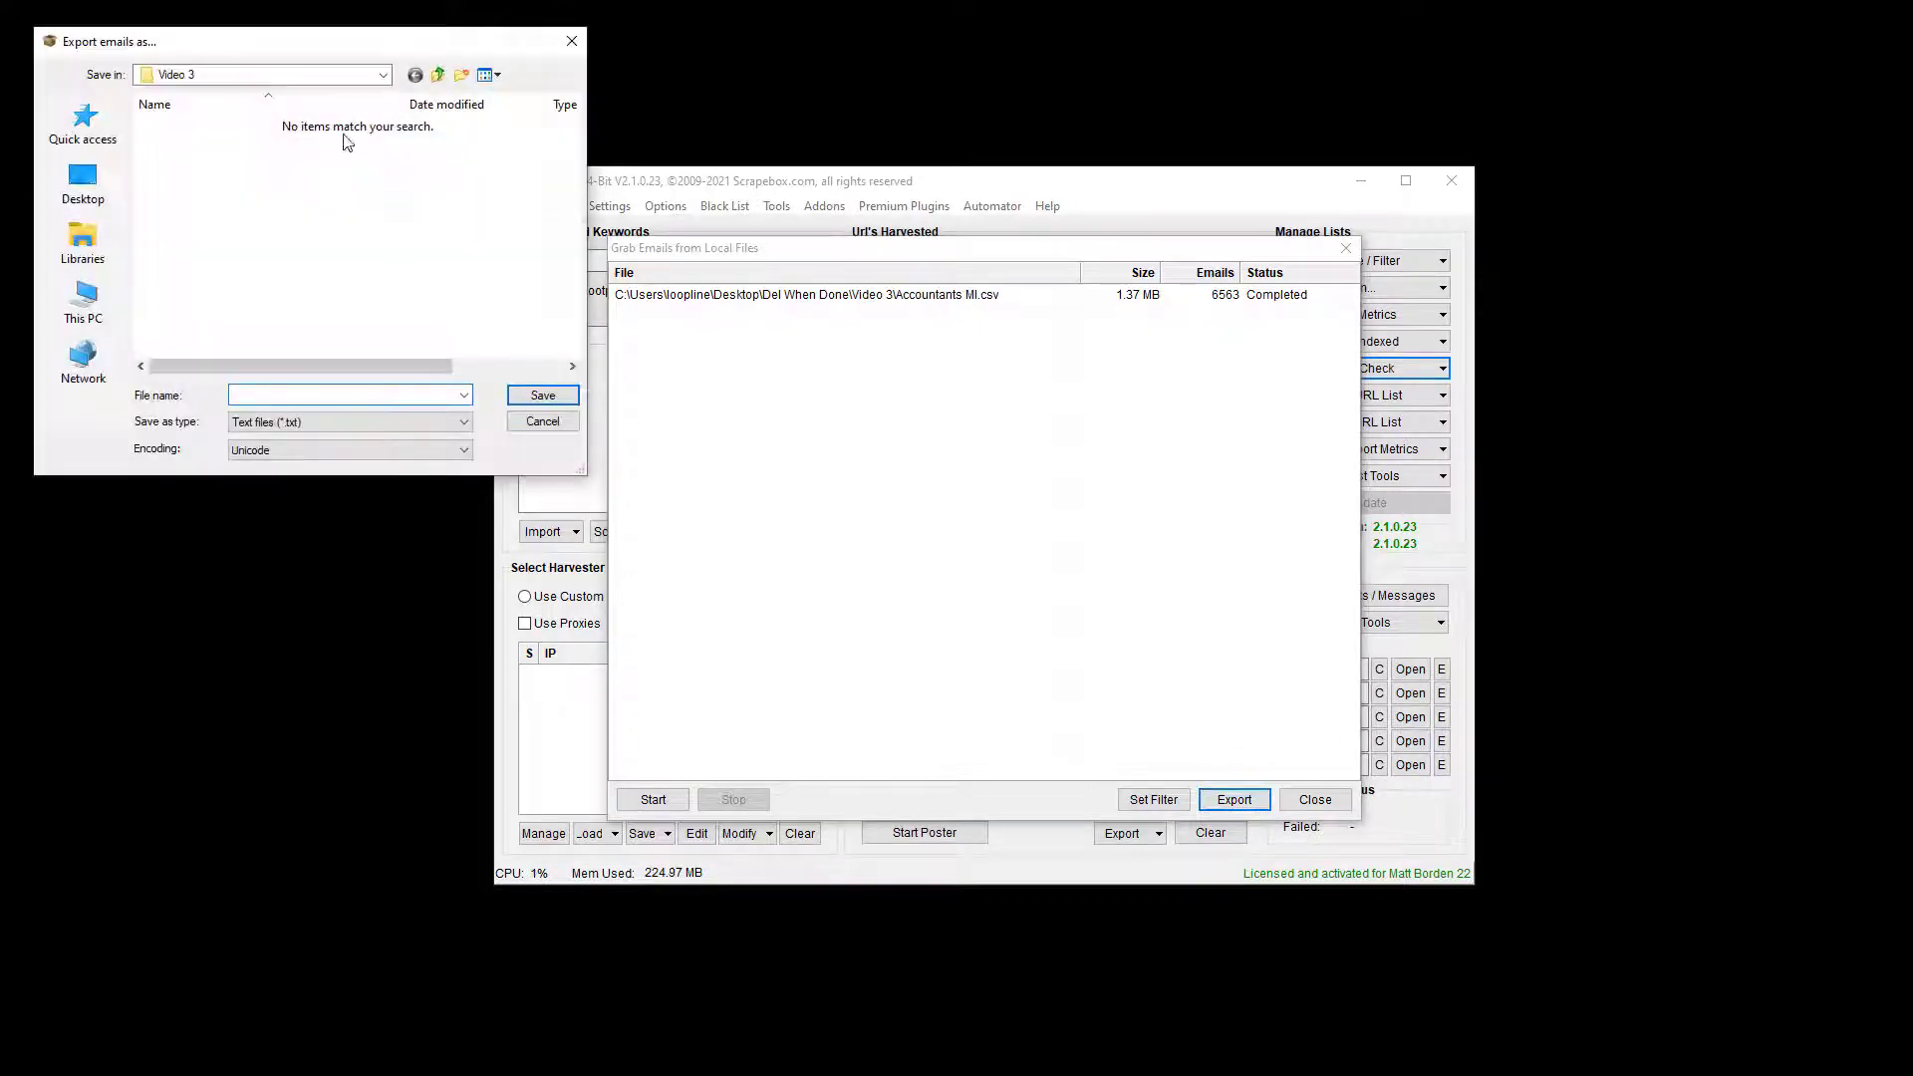
click(347, 394)
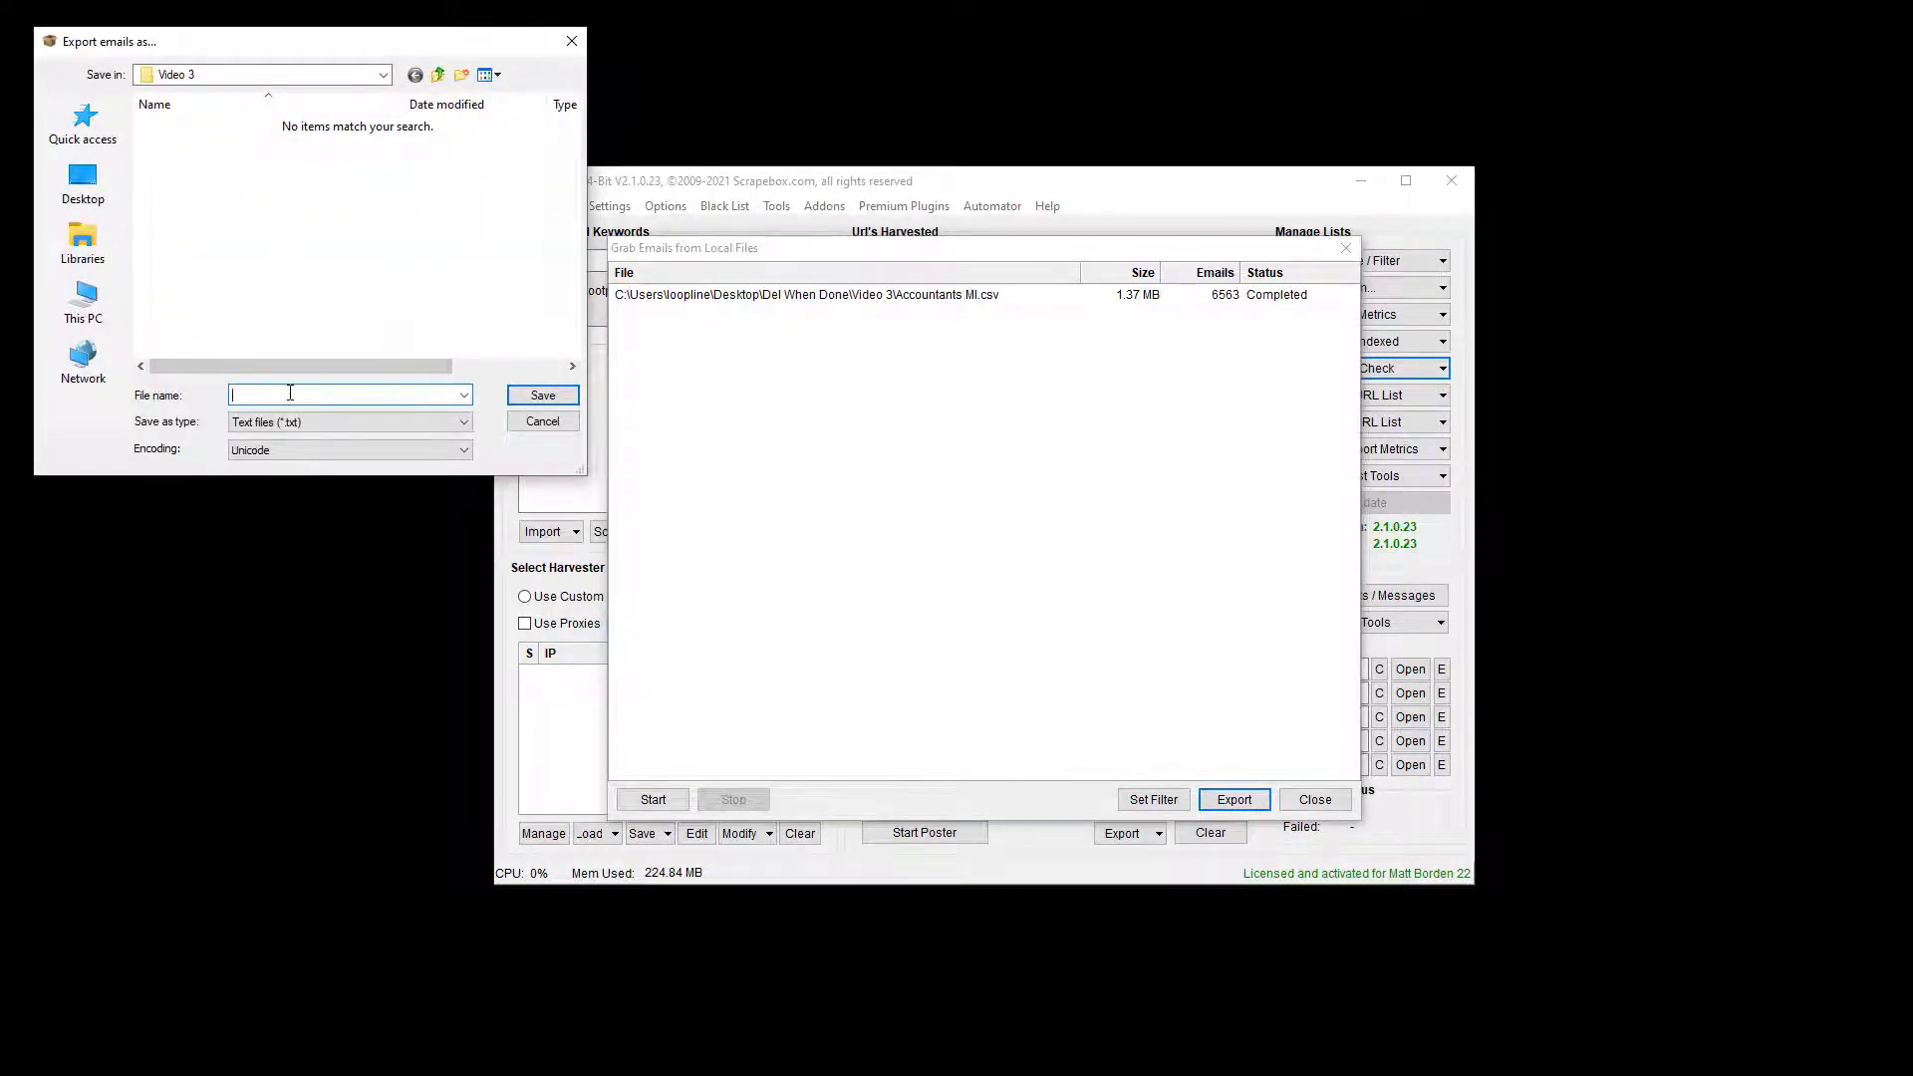
click(542, 420)
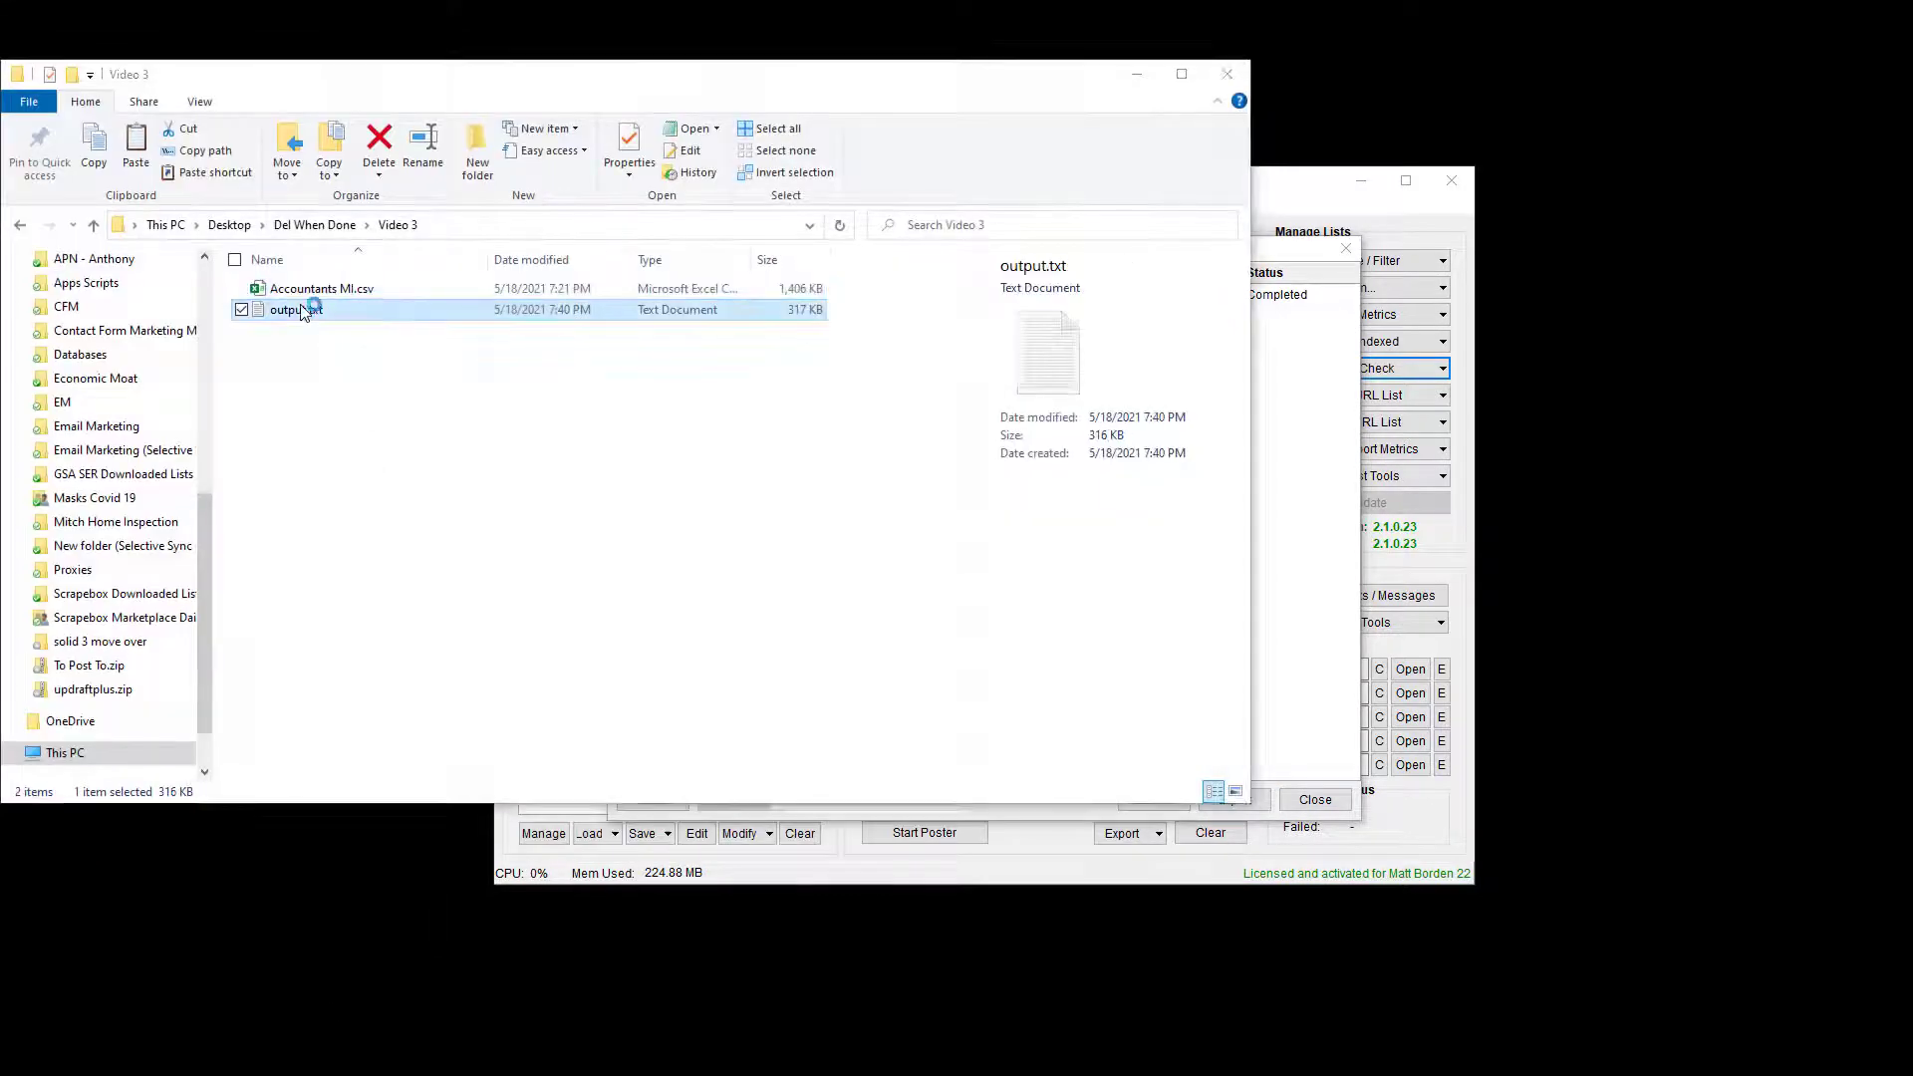
Step: Open output.txt in Notepad and compare the first email with Excel's Email column
double_click(295, 309)
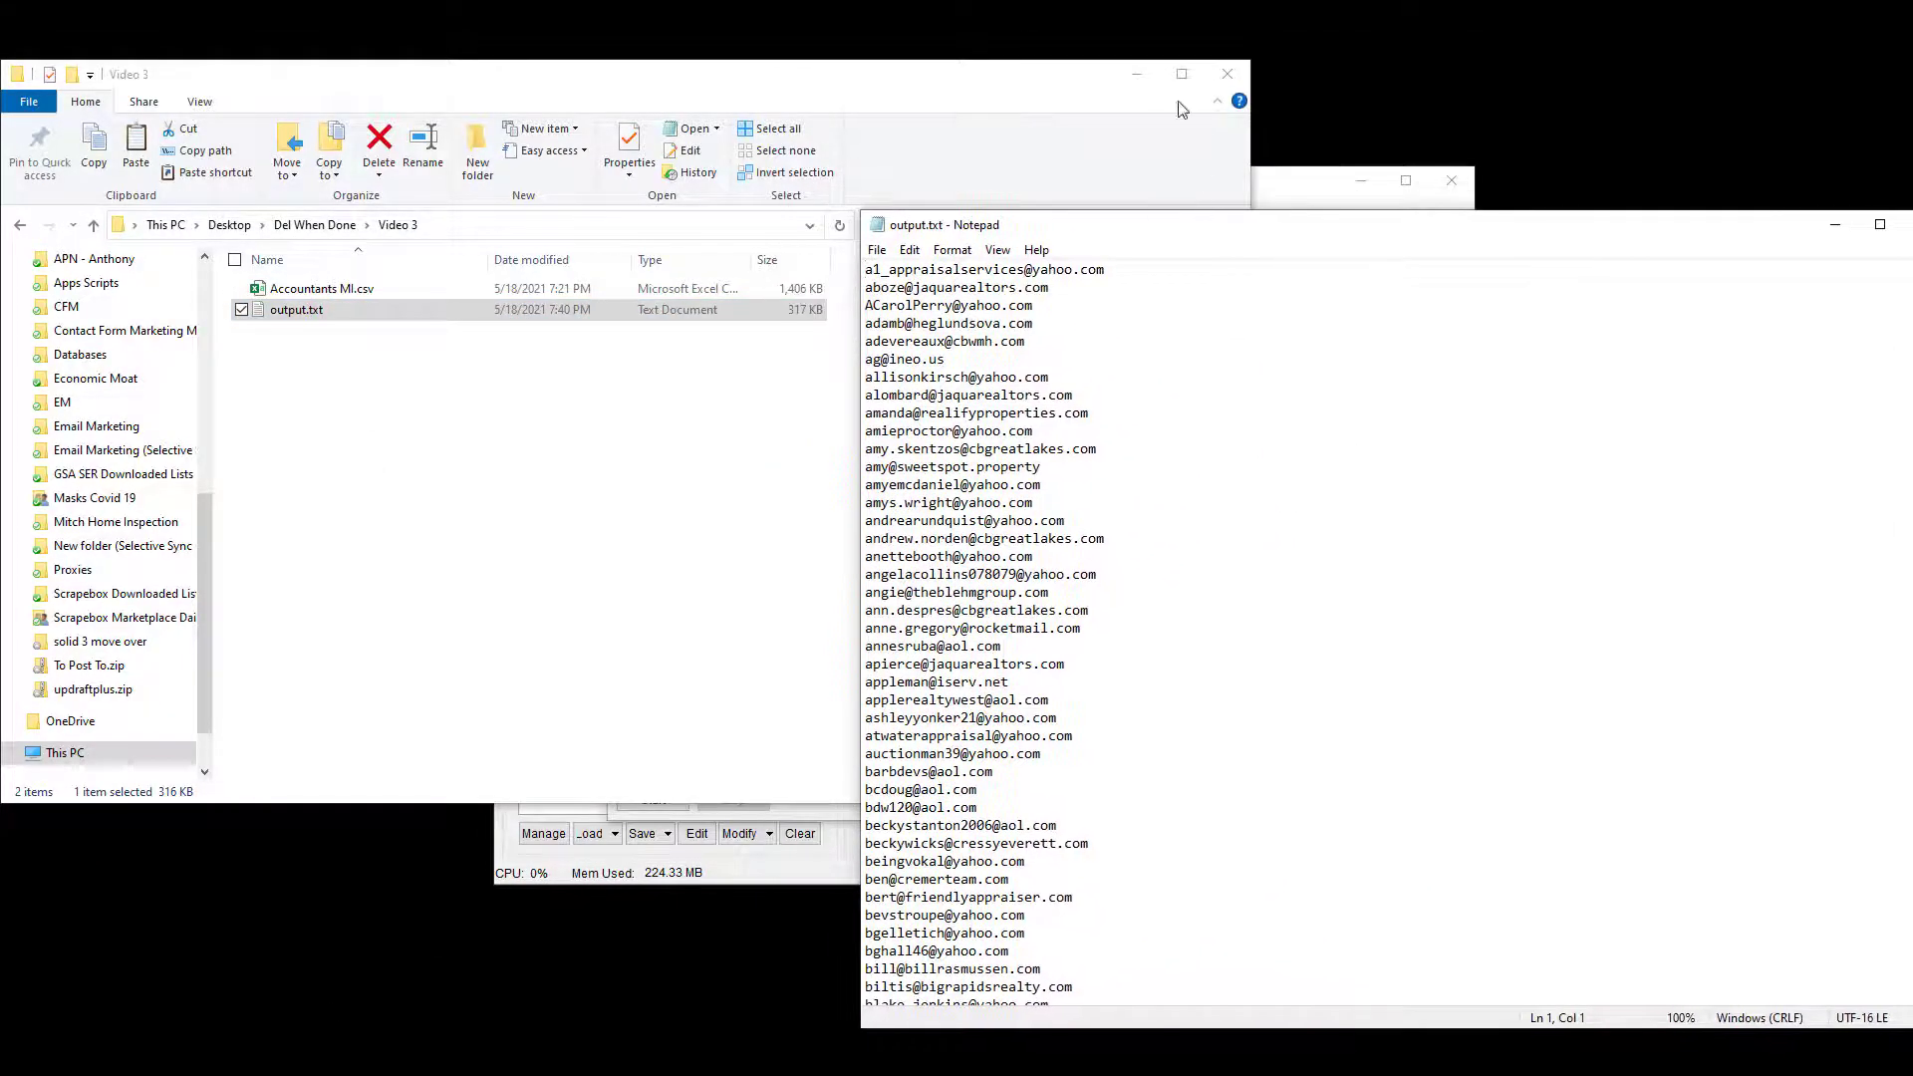
double_click(322, 288)
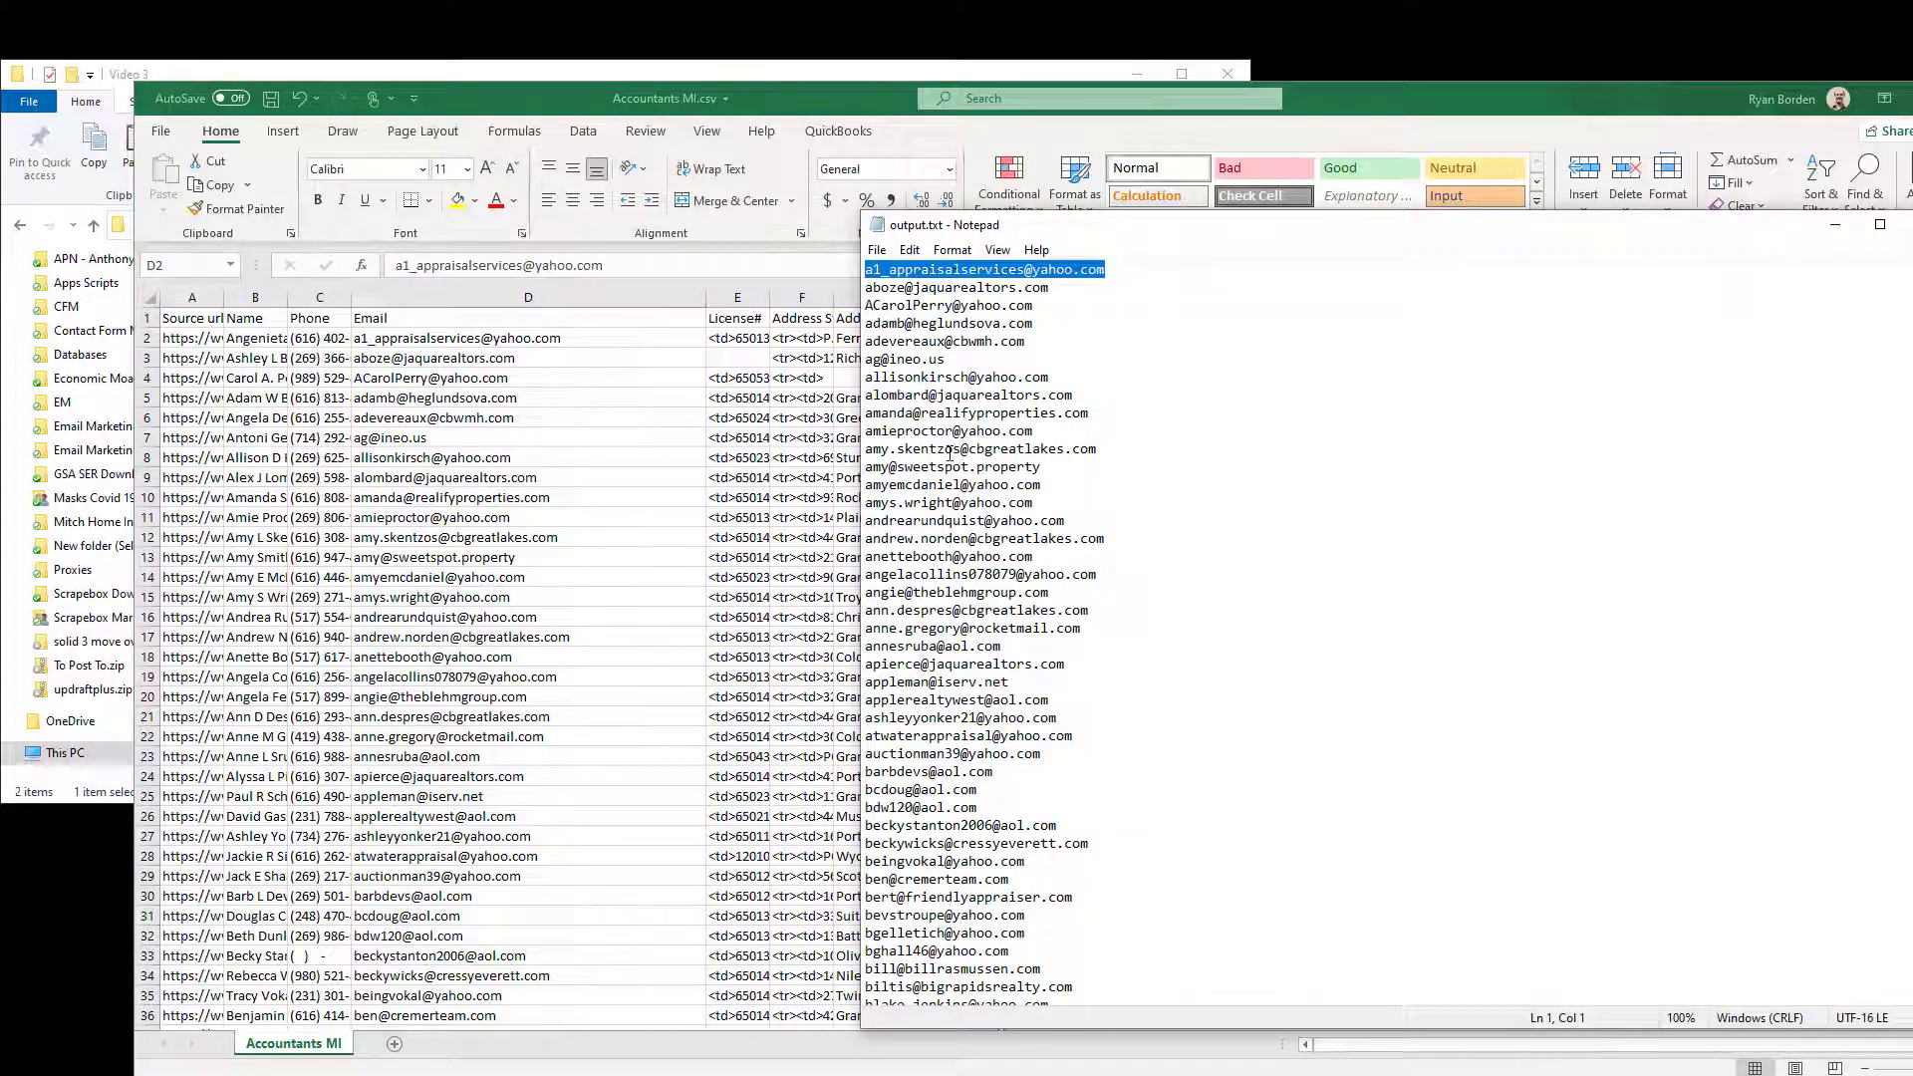
click(1045, 700)
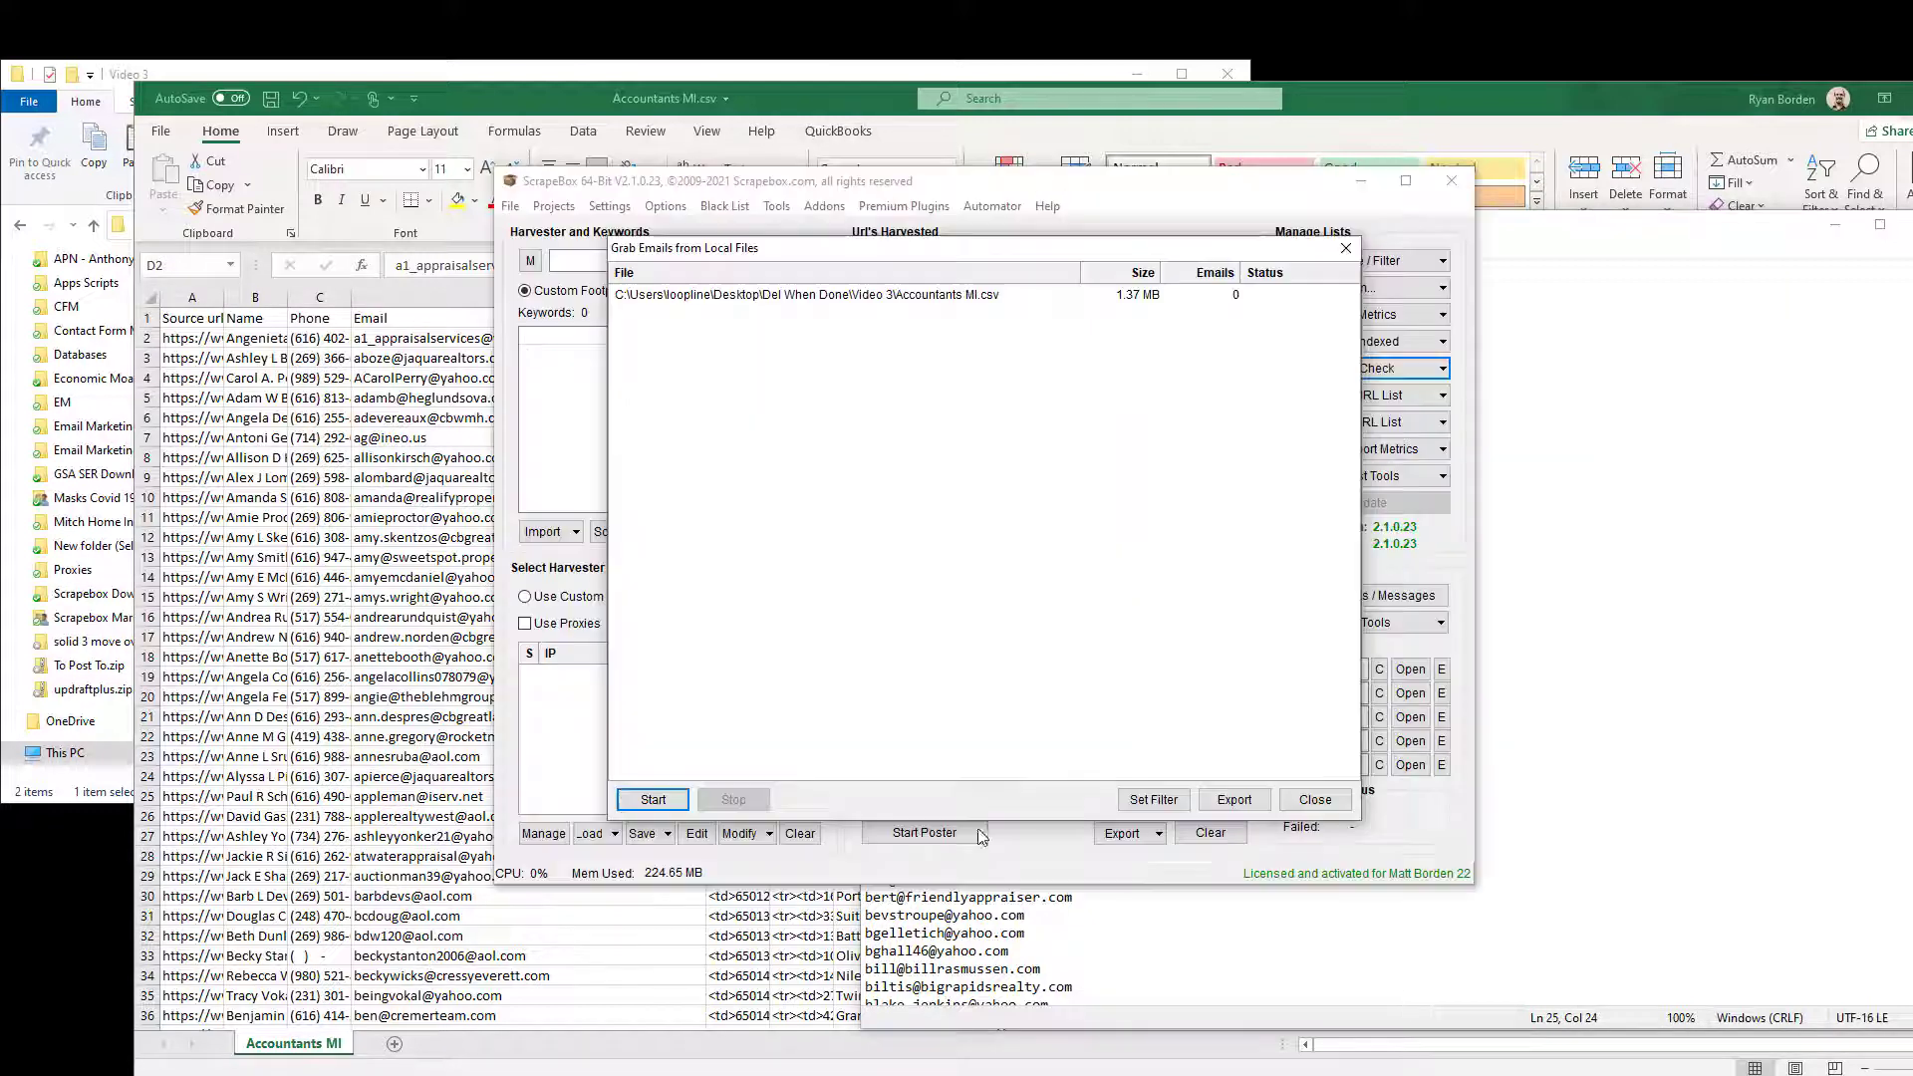
mouse_move(1086, 842)
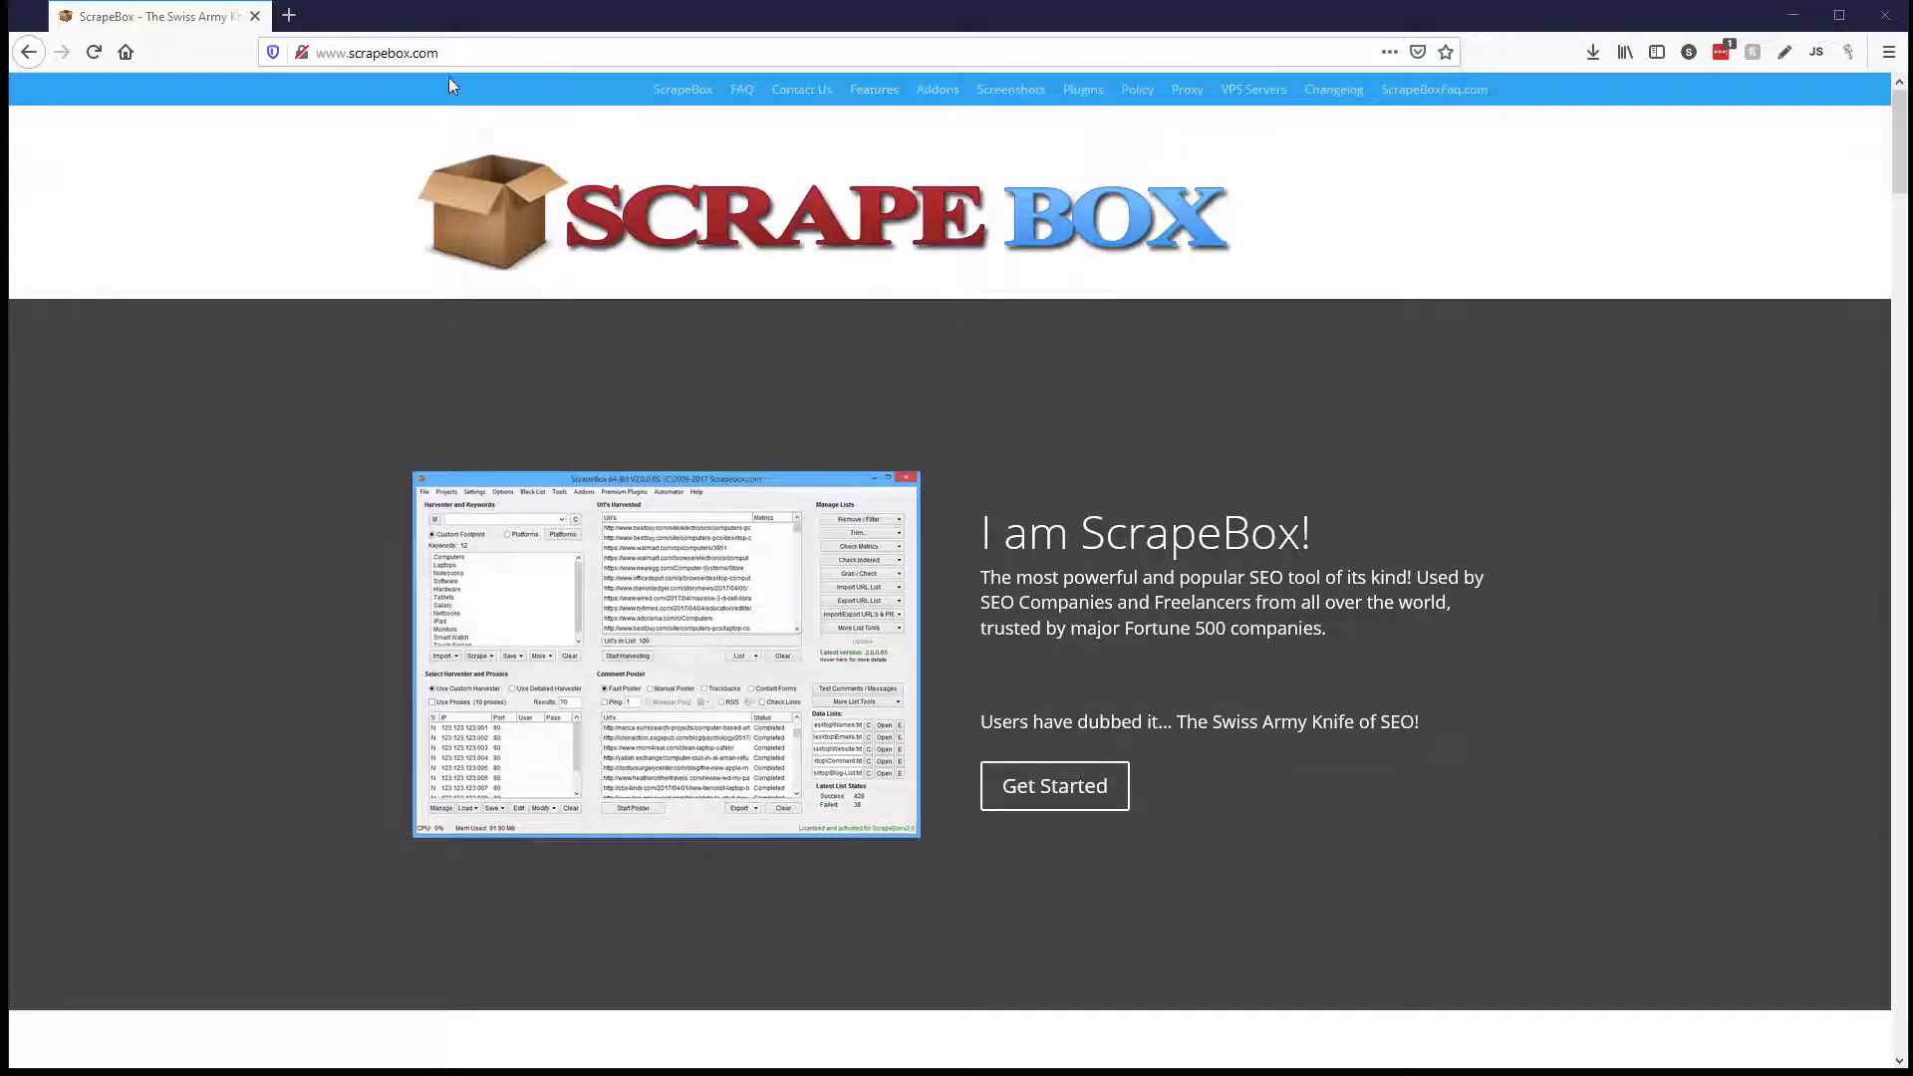
Step: Scroll the scrapebox.com home page through features and pricing, then back to the top
scroll(down, 3)
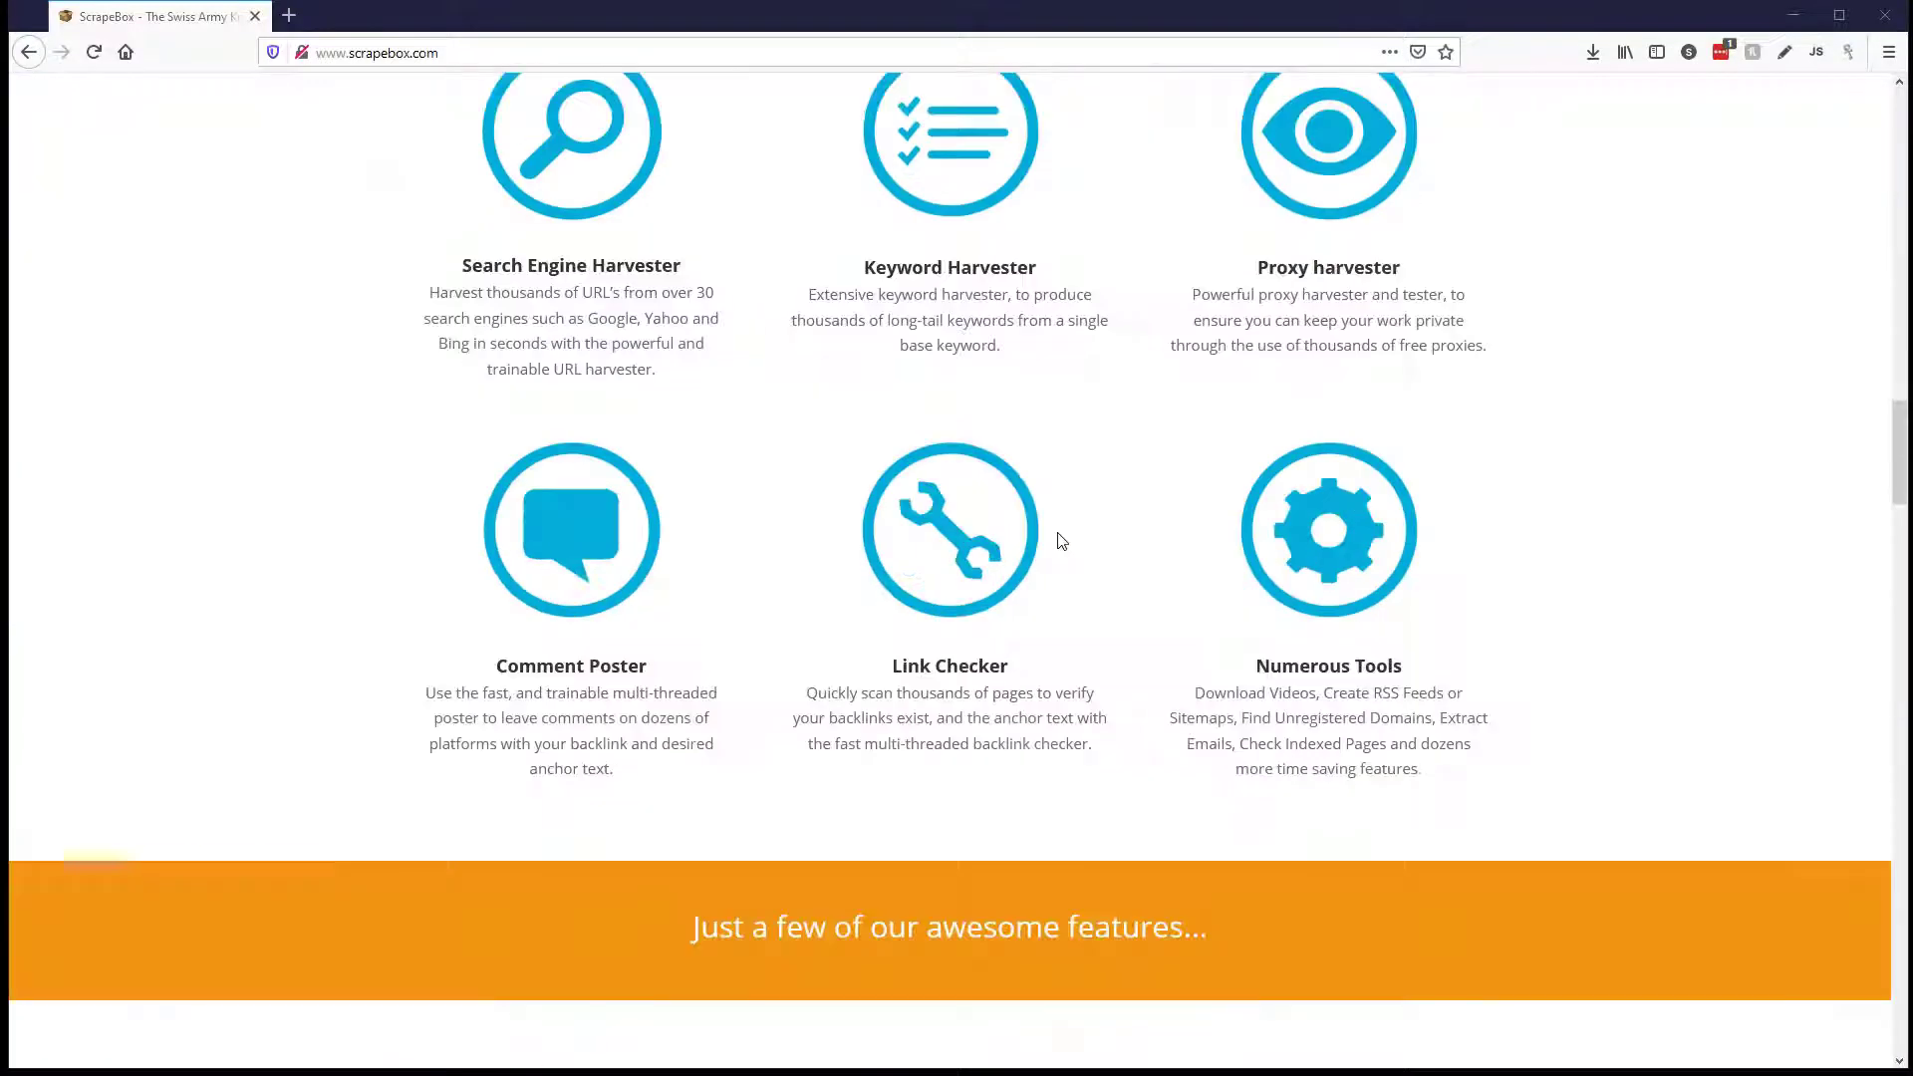
scroll(down, 3)
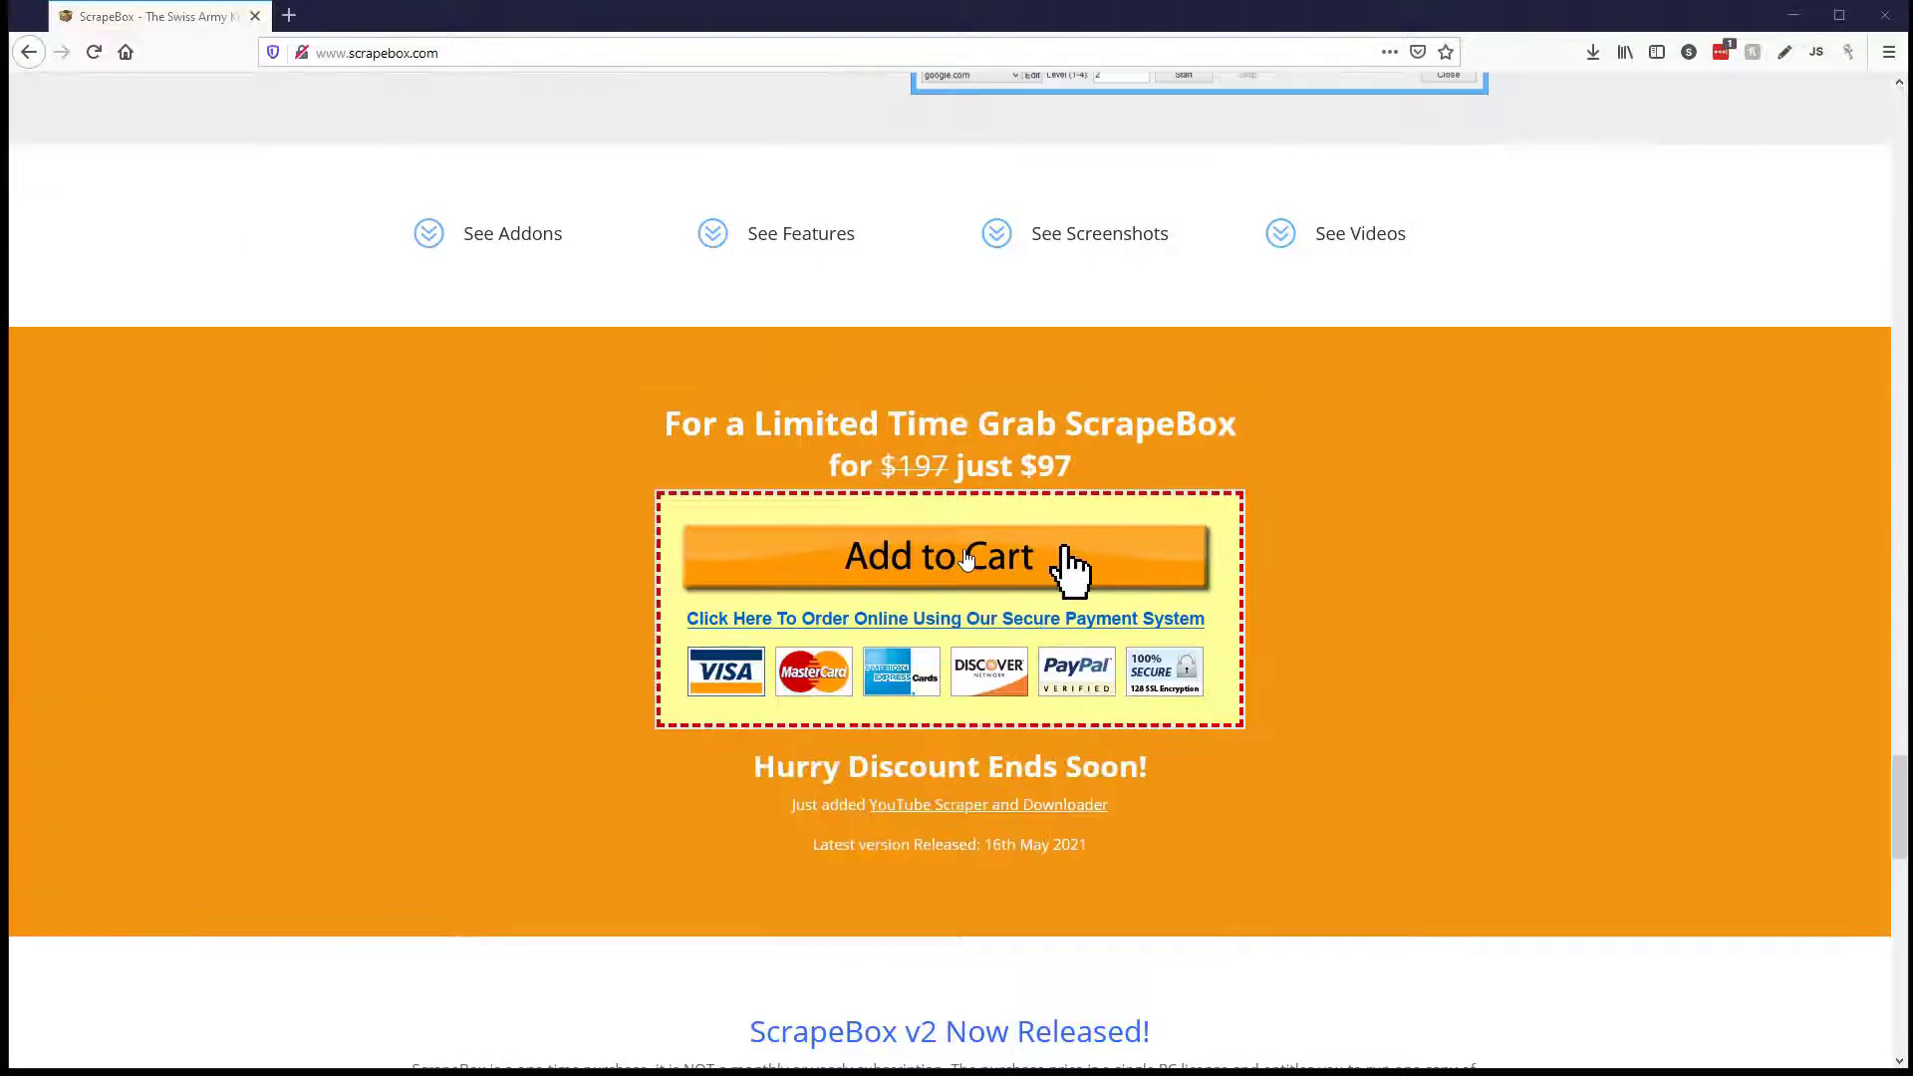
scroll(up, 3)
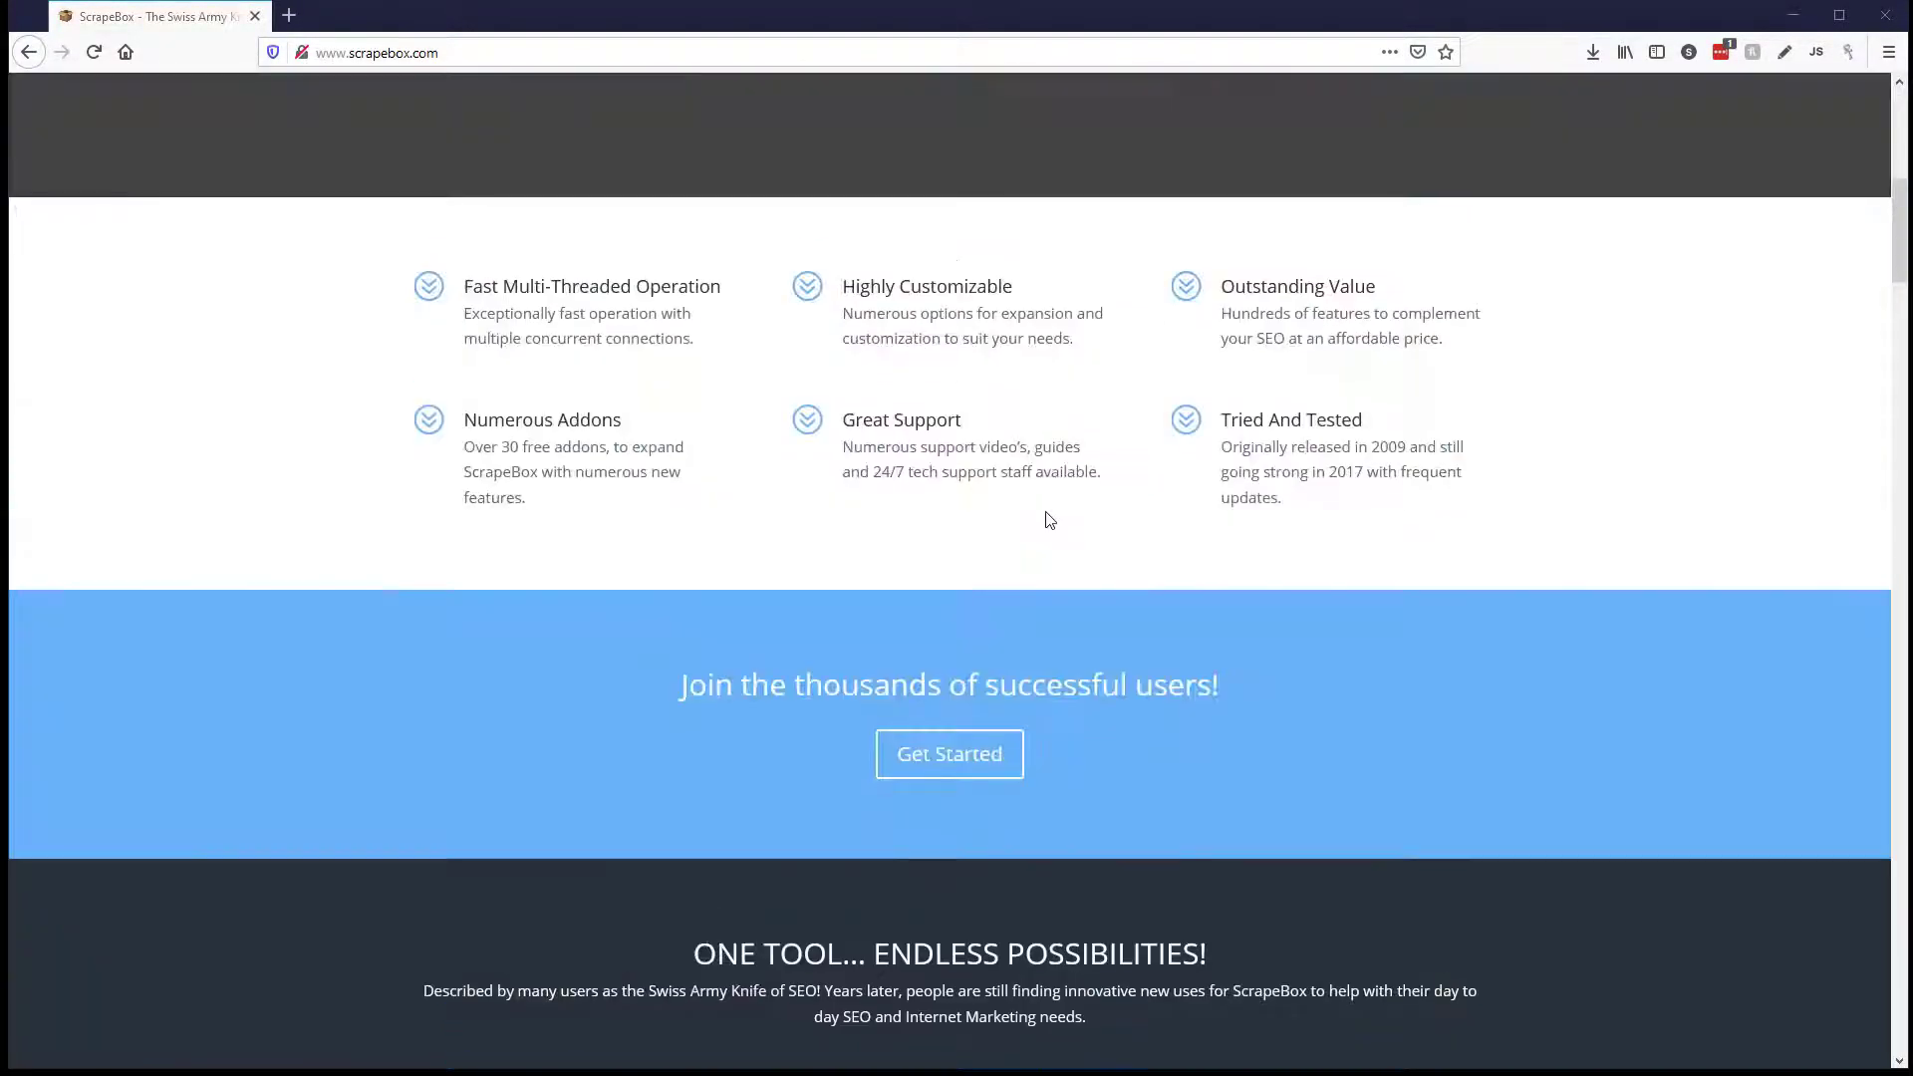
scroll(up, 3)
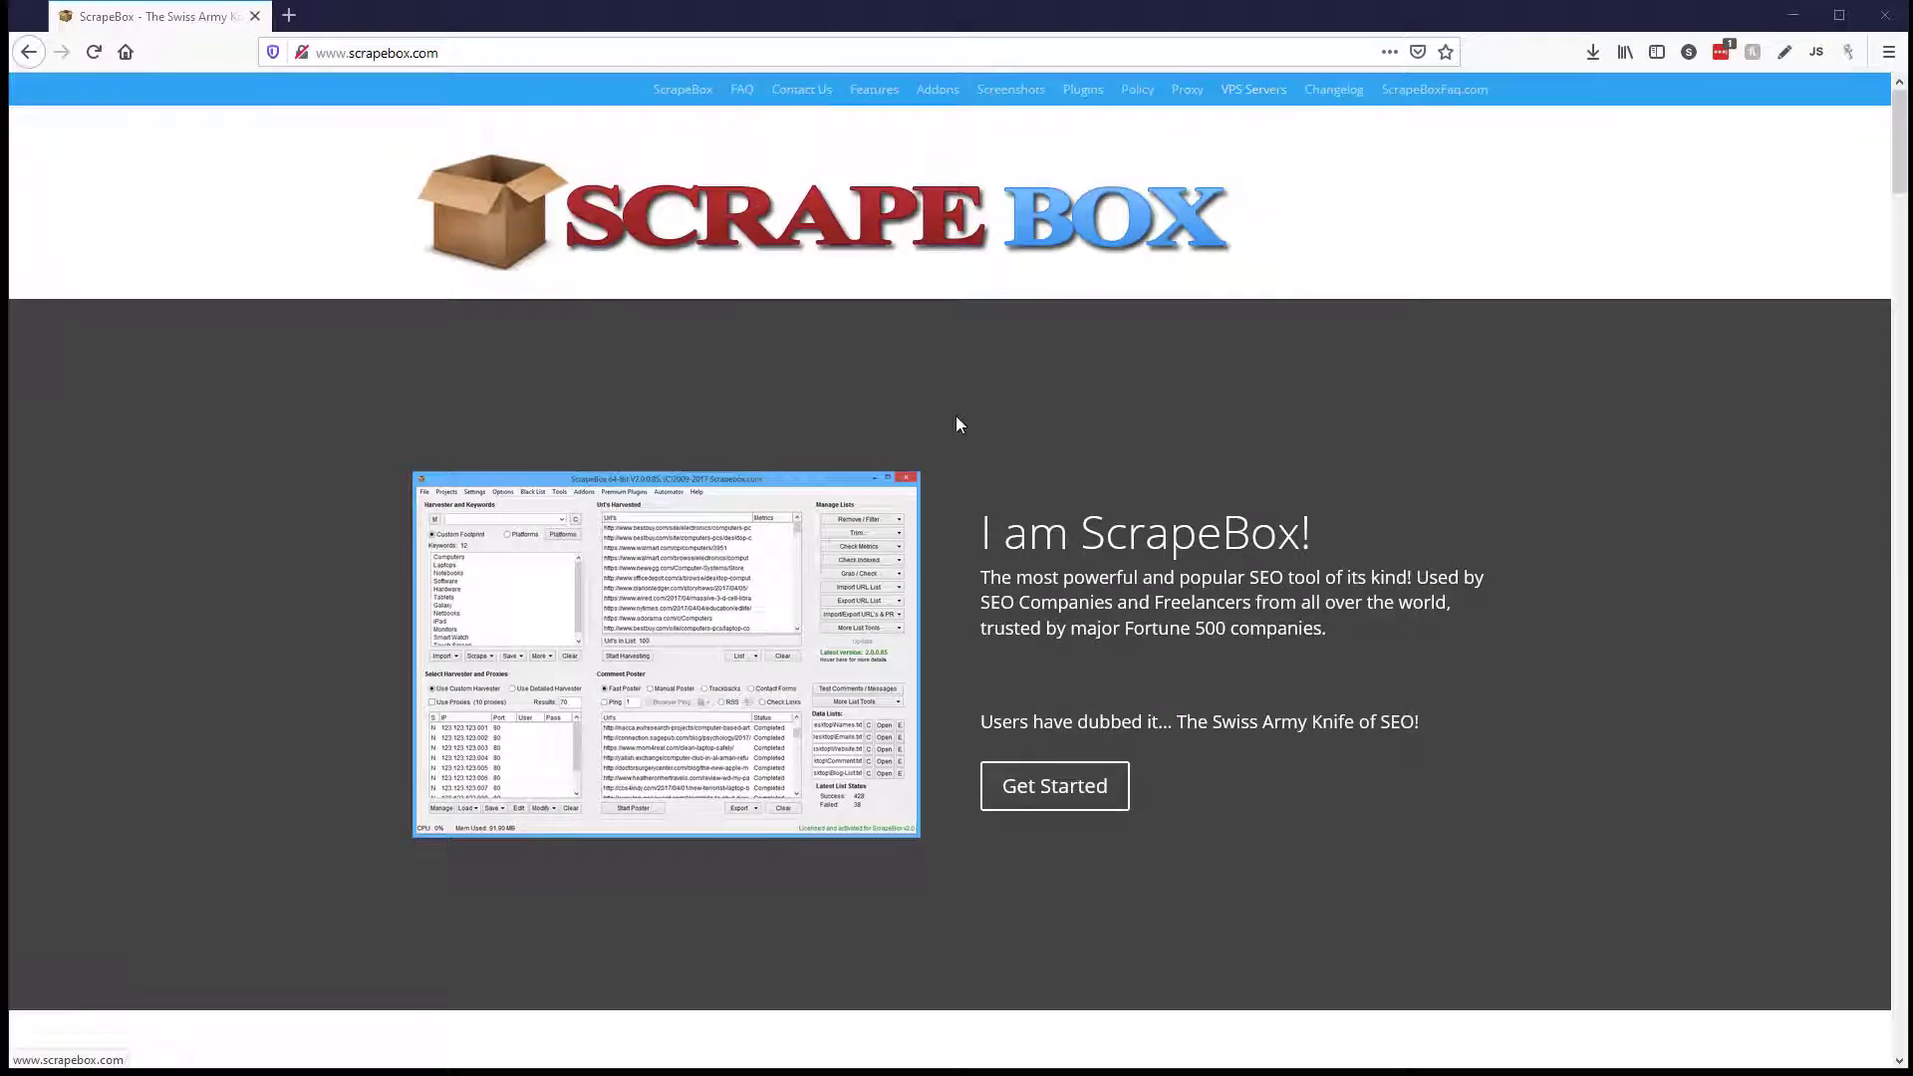
mouse_move(958, 428)
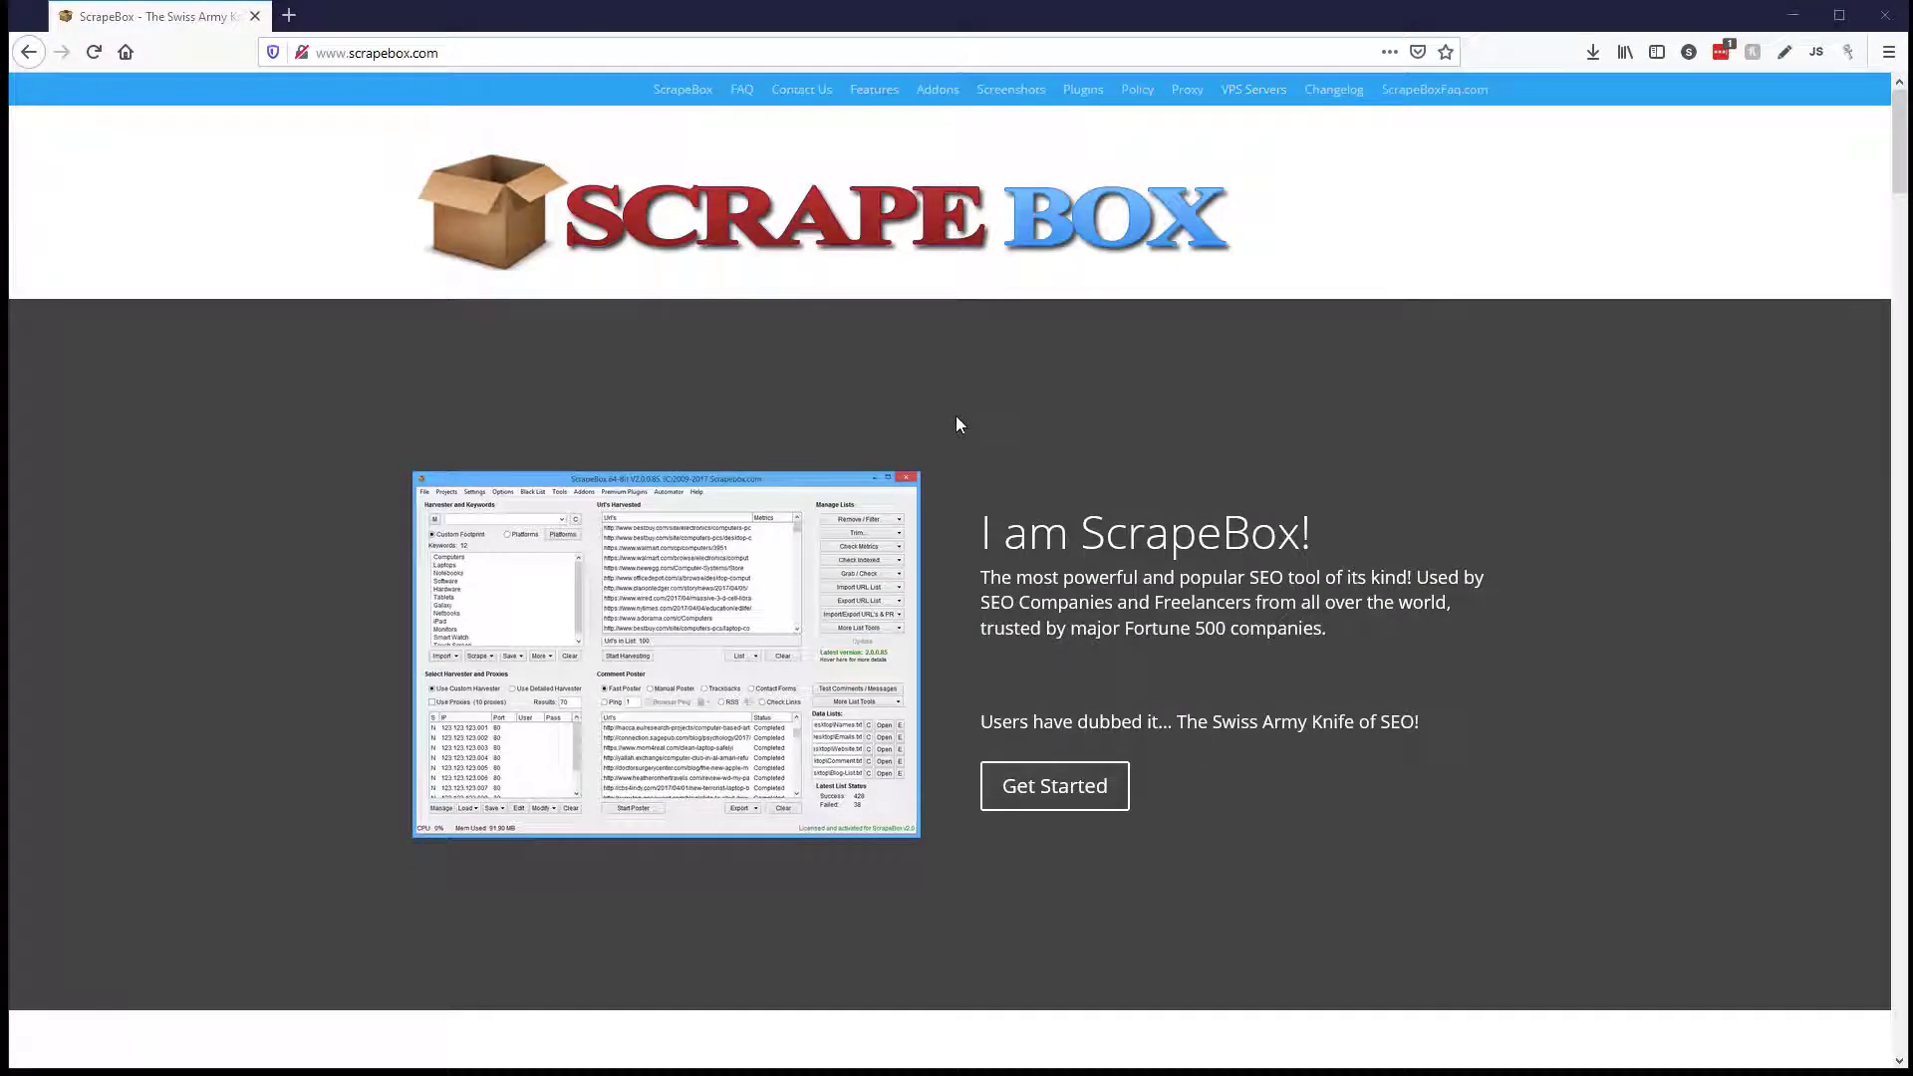